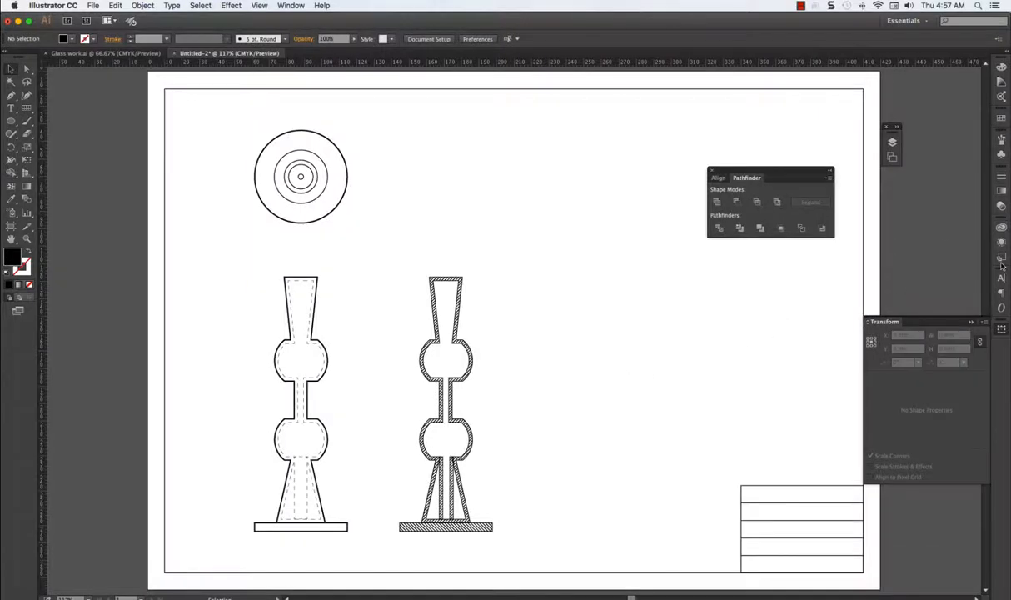
{"action": "mouse_move", "coordinate": [893, 299]}
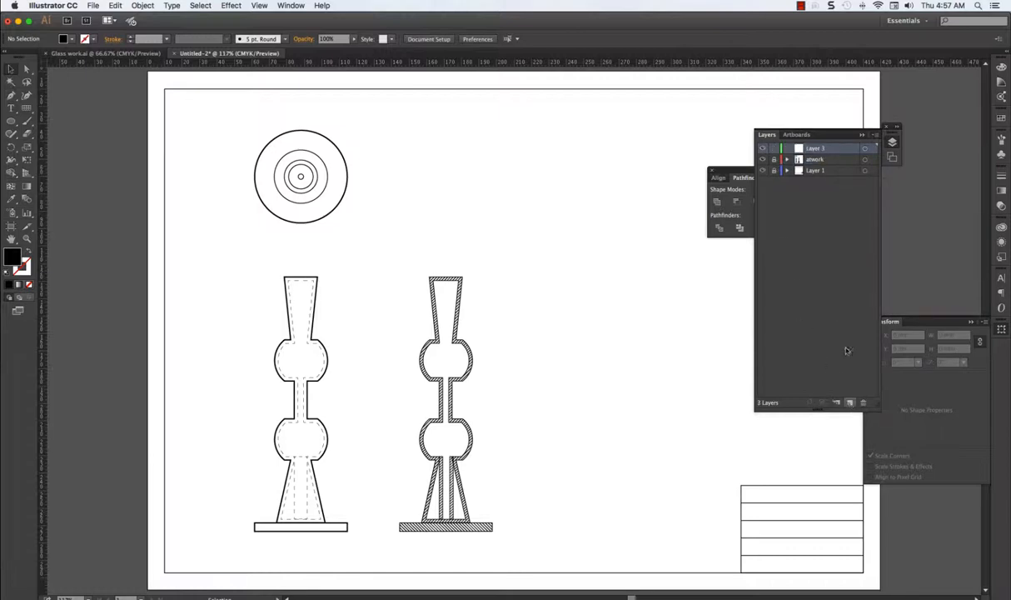
Rename the new layer to 'dimensions' and add another layer for labels.
{"action": "double_click", "coordinate": [815, 146]}
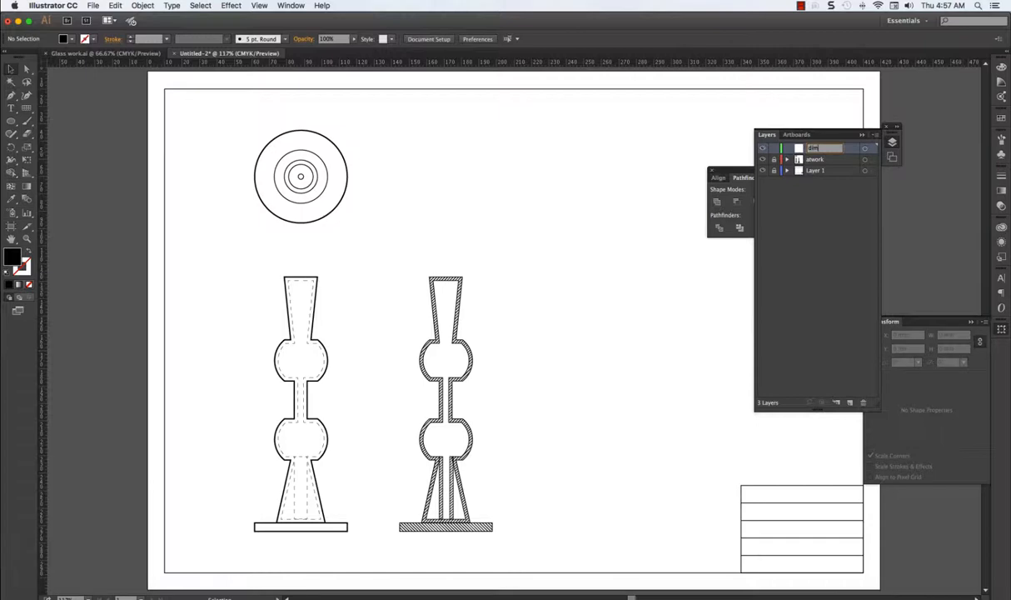
{"action": "type", "text": "dimensions"}
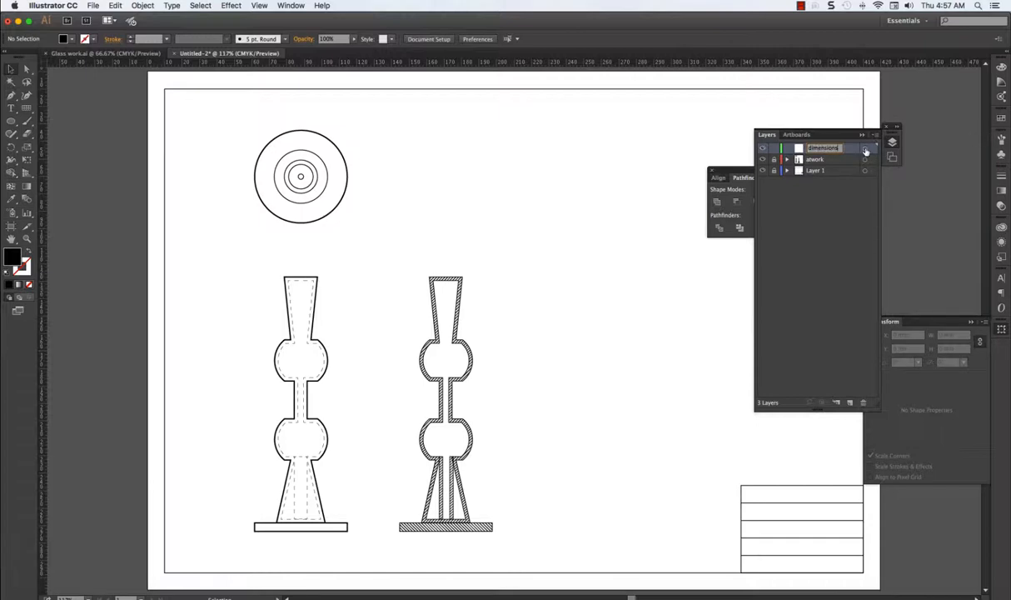
{"action": "left_click", "coordinate": [851, 401]}
{"action": "type", "text": "labels"}
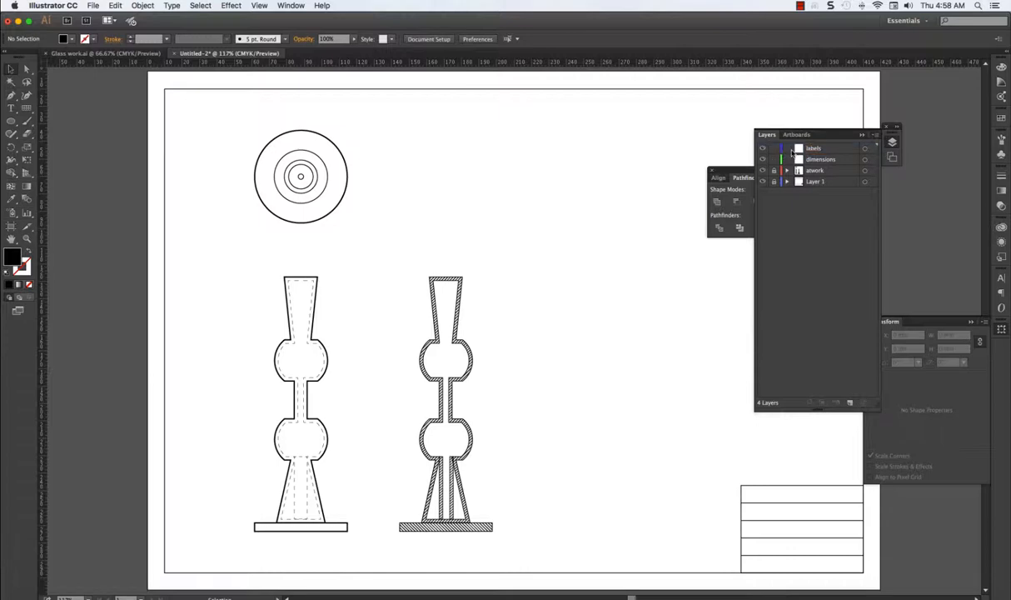
Type the view labels TOP VIEW, FRONT VIEW and SIDE VIEW as text under the top view.
{"action": "left_click", "coordinate": [824, 147]}
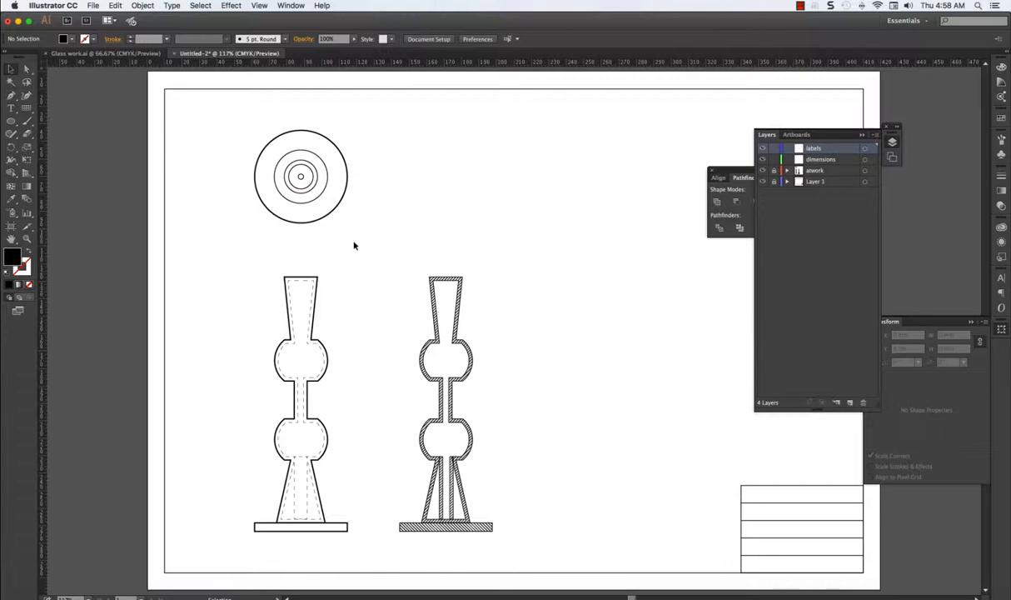
{"action": "mouse_move", "coordinate": [11, 108]}
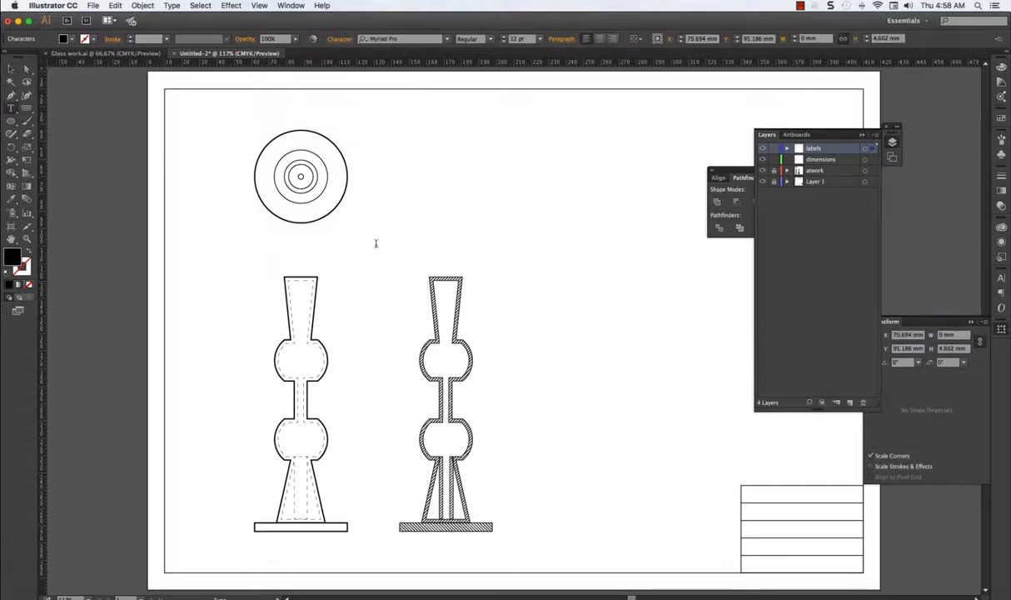
{"action": "type", "text": "TOP"}
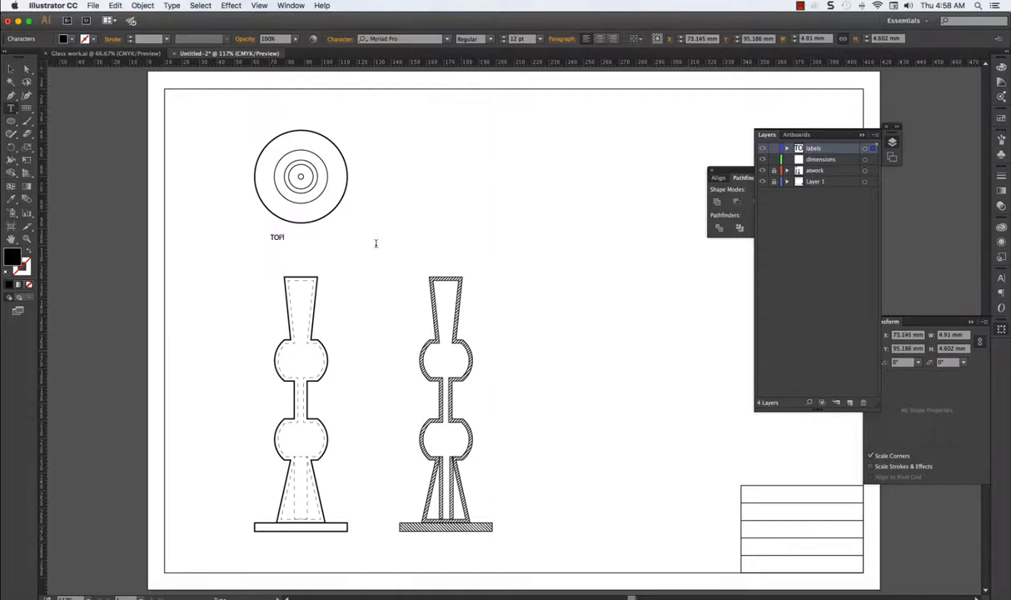
{"action": "type", "text": "VIEW FRONT VIEW"}
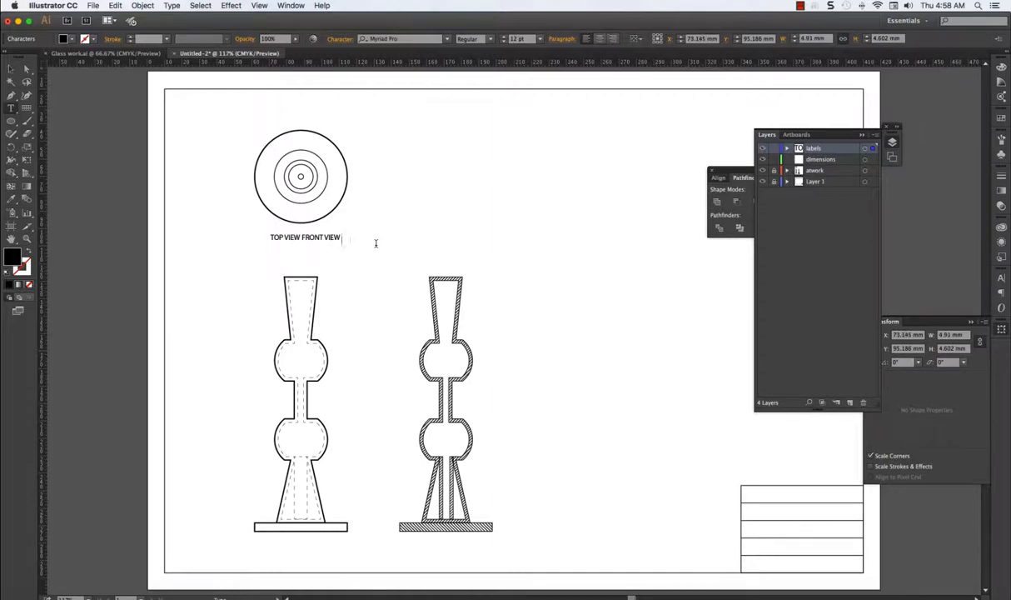
{"action": "type", "text": "SIDE VIEW"}
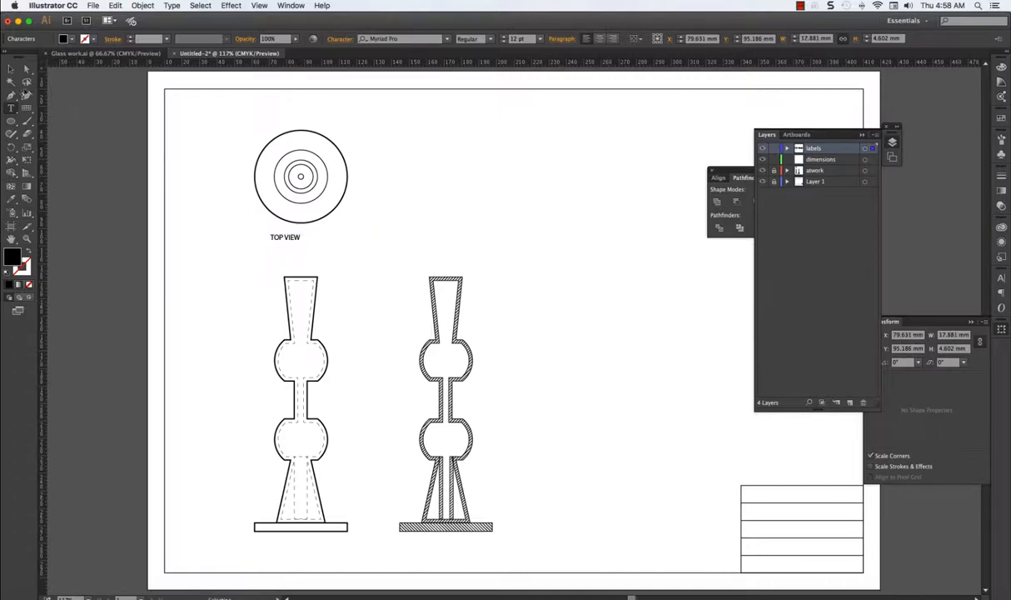
Split off the FRONT VIEW text and move it down beside the front view.
{"action": "left_click", "coordinate": [285, 237]}
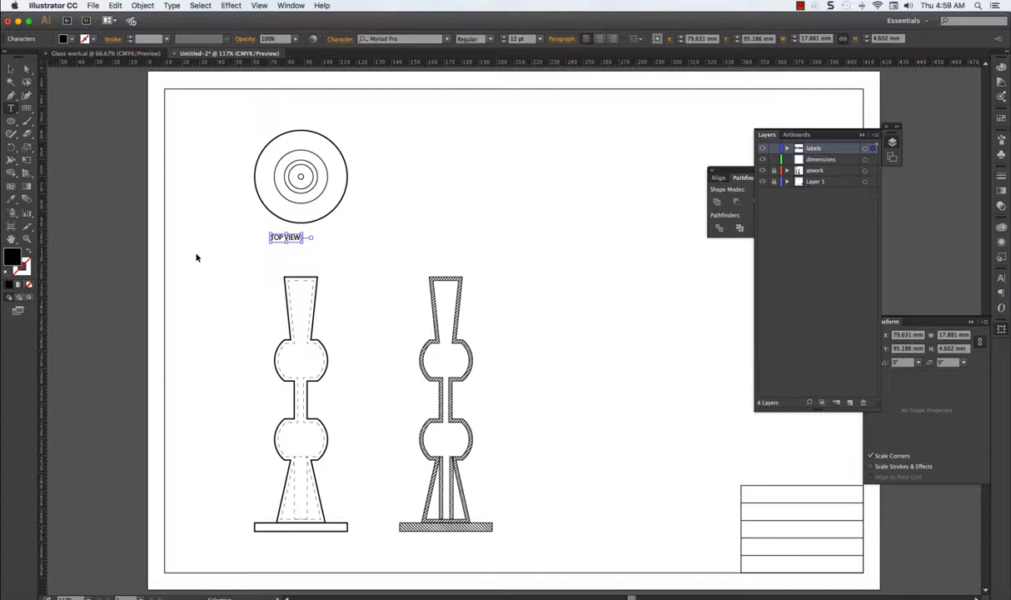
{"action": "mouse_move", "coordinate": [191, 250]}
{"action": "type", "text": "FRONT VIEW SIDE VIEW"}
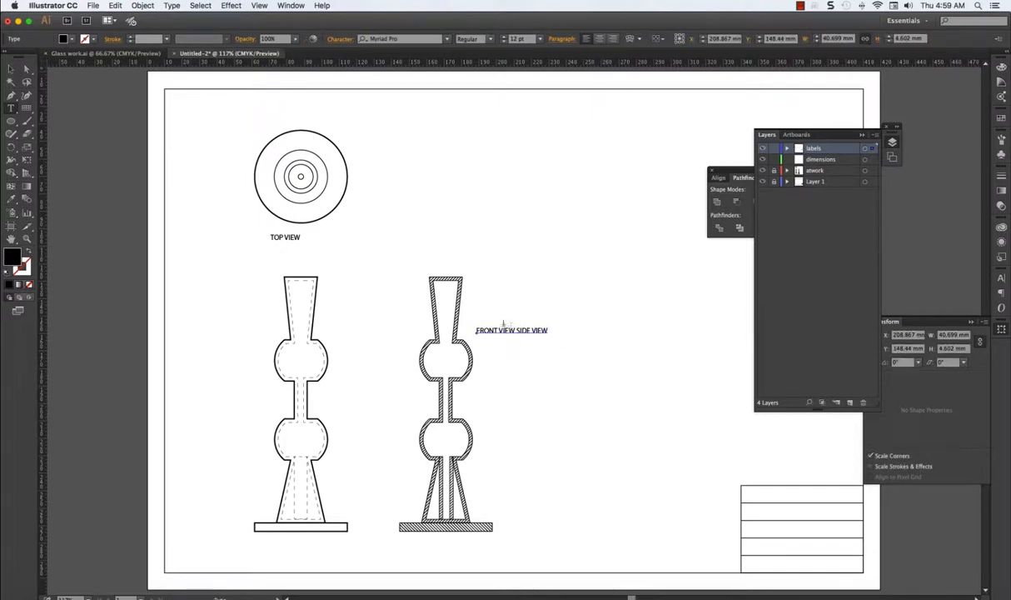
{"action": "left_click", "coordinate": [516, 330]}
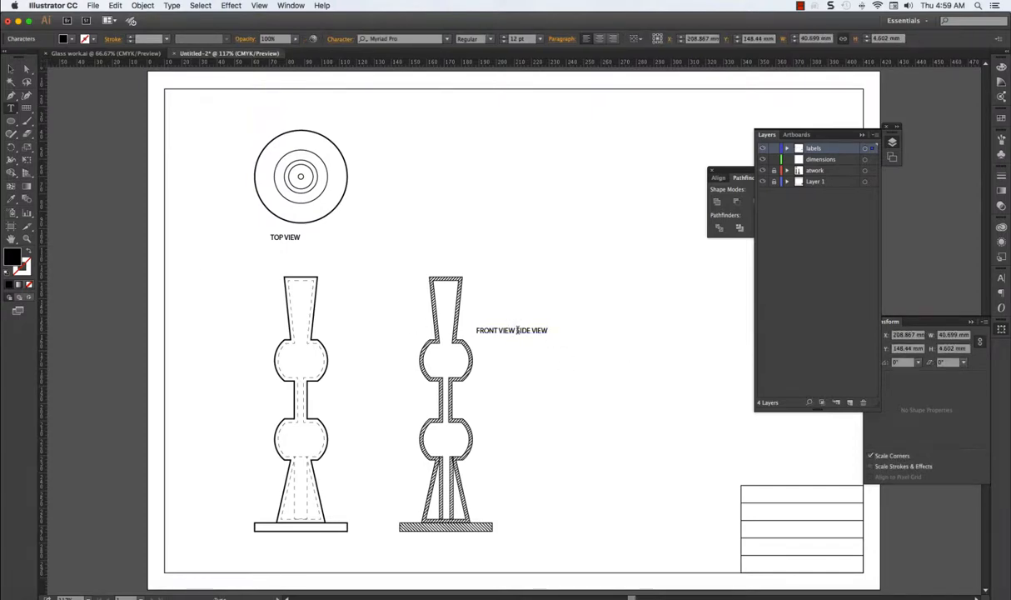
{"action": "double_click", "coordinate": [531, 330]}
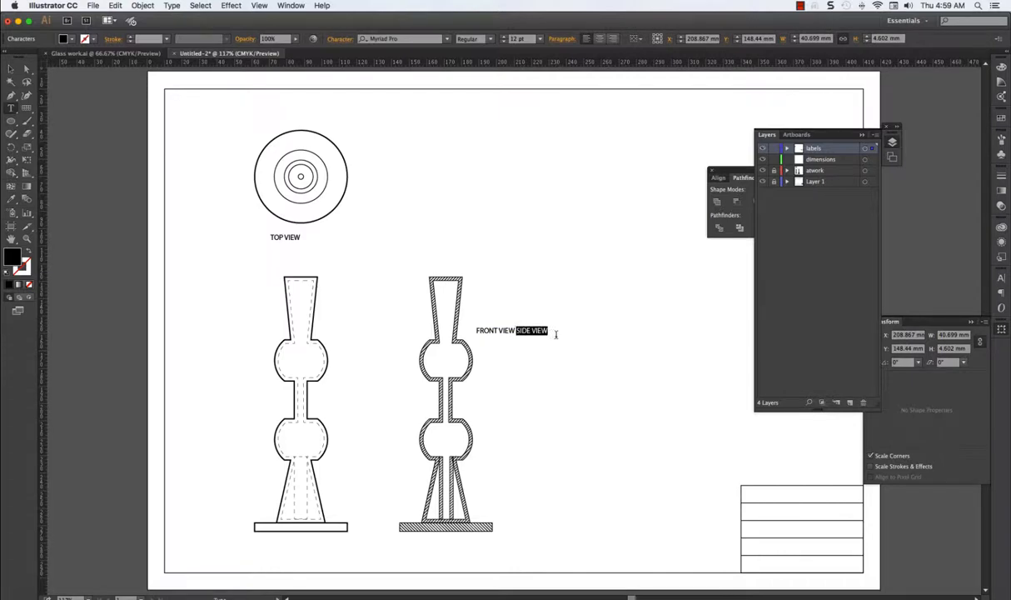
{"action": "left_click", "coordinate": [531, 330]}
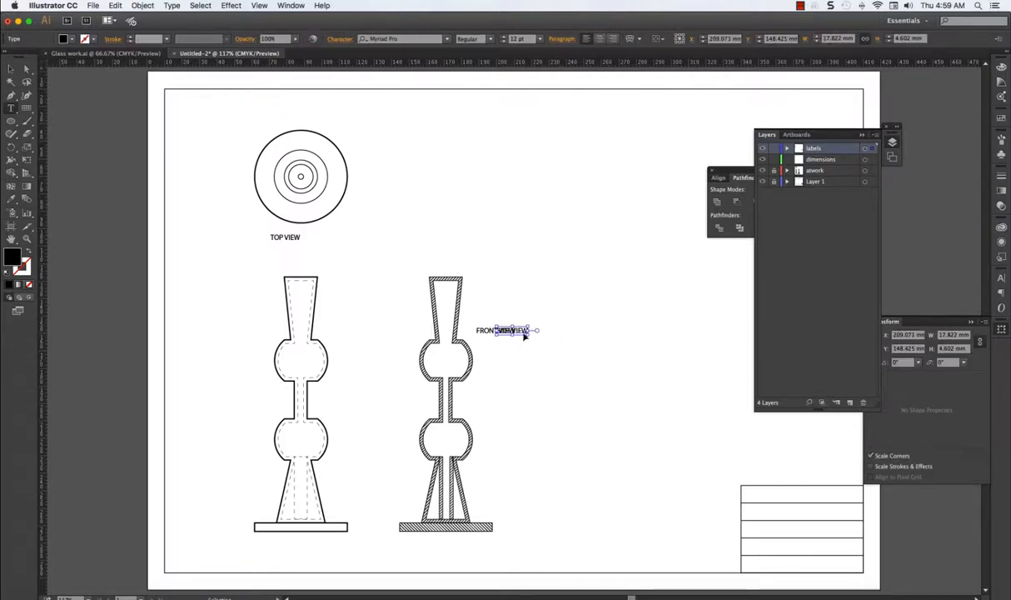
{"action": "left_click_drag", "start_coordinate": [506, 330], "coordinate": [301, 553]}
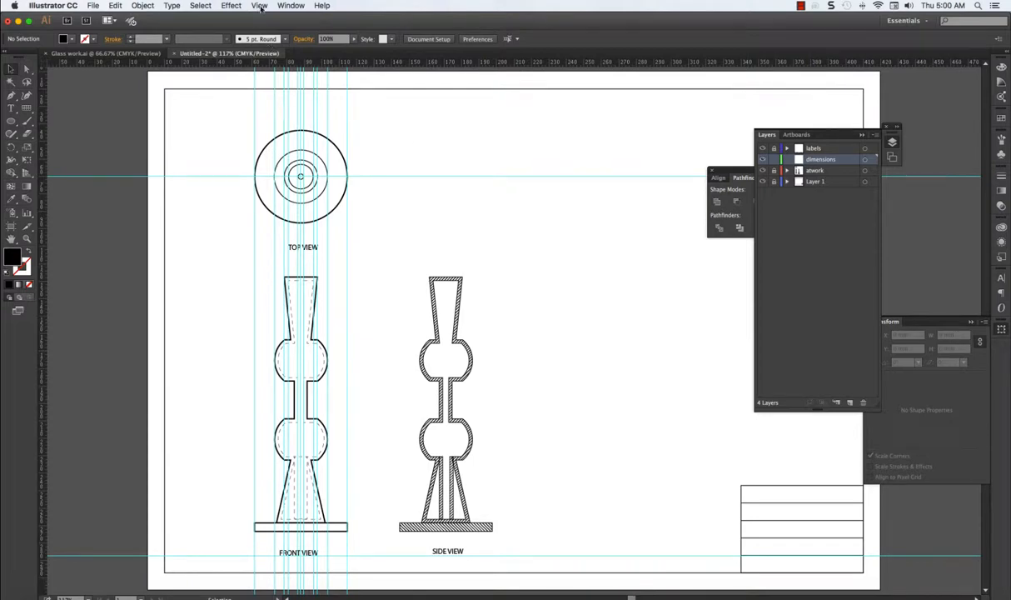
Clear all guides from the artboard via View > Guides > Clear Guides.
{"action": "left_click", "coordinate": [260, 7]}
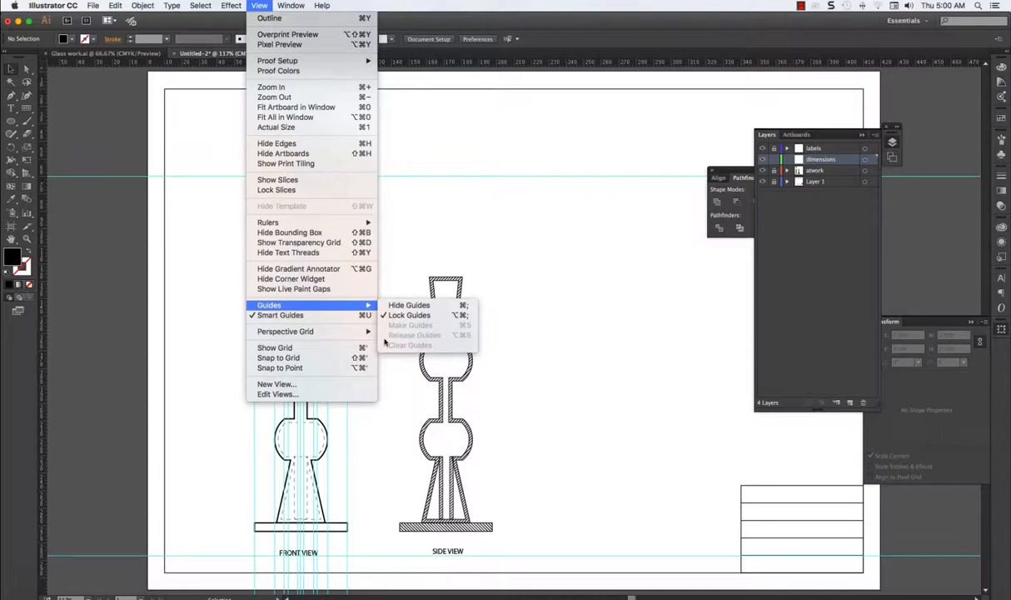
{"action": "mouse_move", "coordinate": [280, 315]}
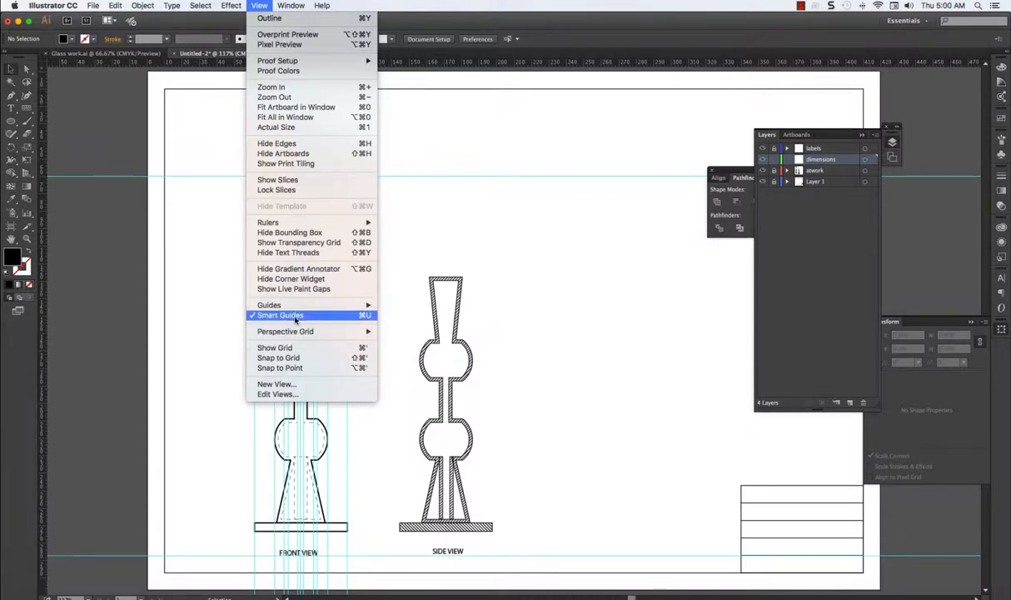
{"action": "mouse_move", "coordinate": [270, 304]}
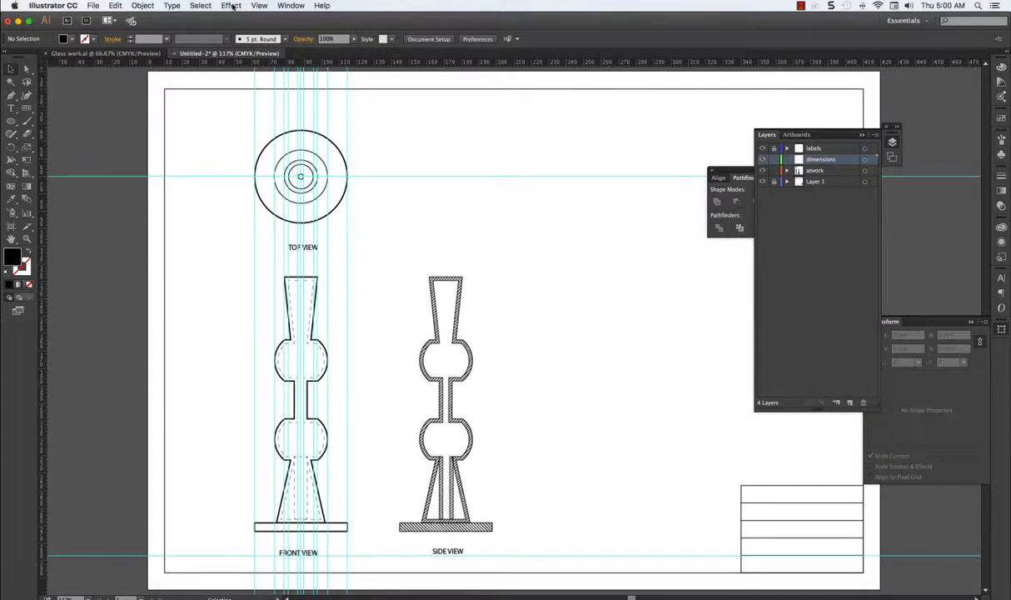
{"action": "left_click", "coordinate": [260, 7]}
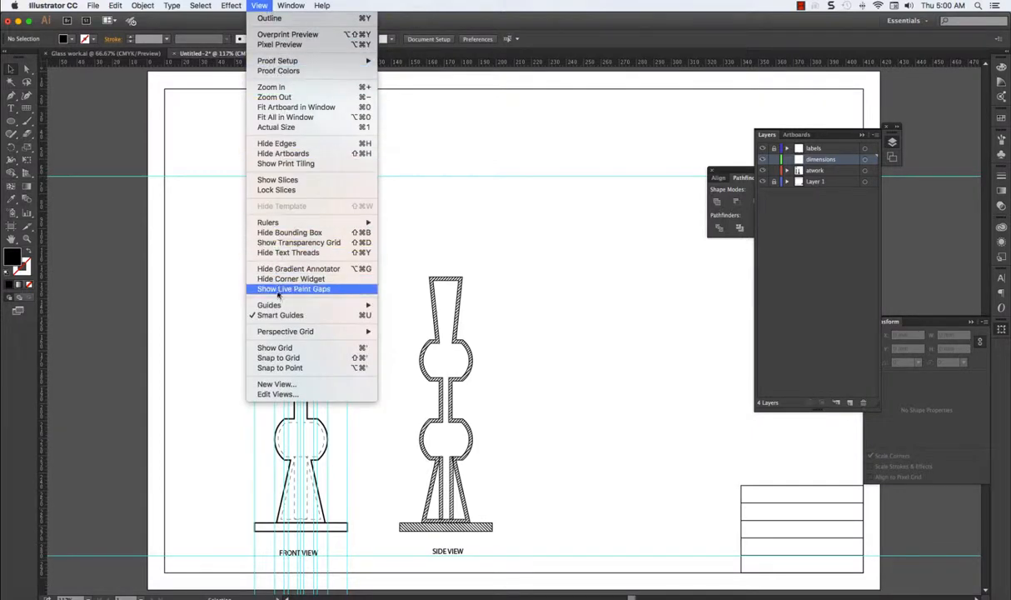
{"action": "mouse_move", "coordinate": [270, 303]}
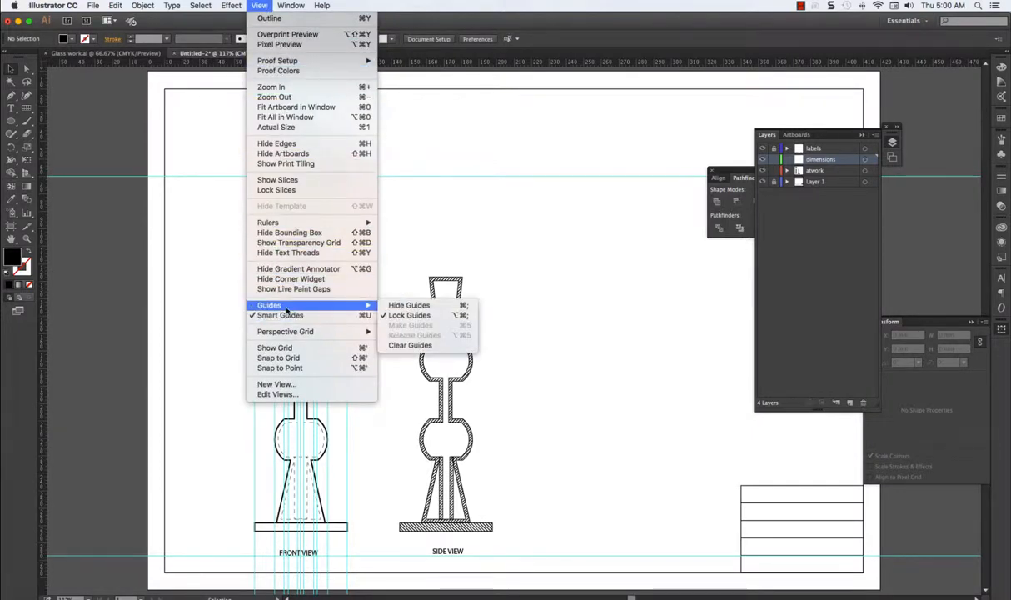
{"action": "mouse_move", "coordinate": [409, 345]}
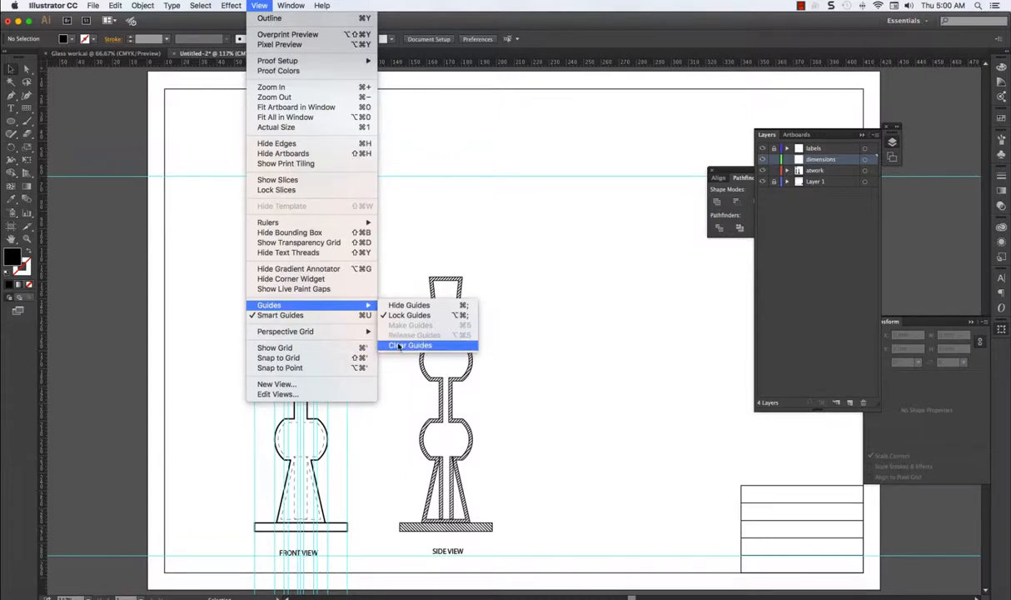
{"action": "left_click", "coordinate": [410, 344]}
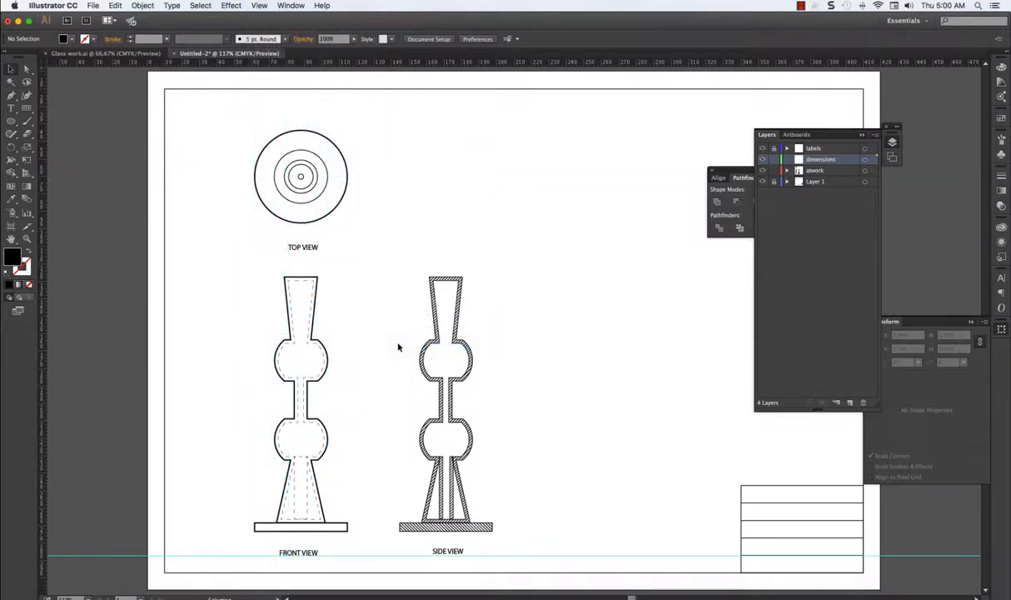
{"action": "mouse_move", "coordinate": [343, 206]}
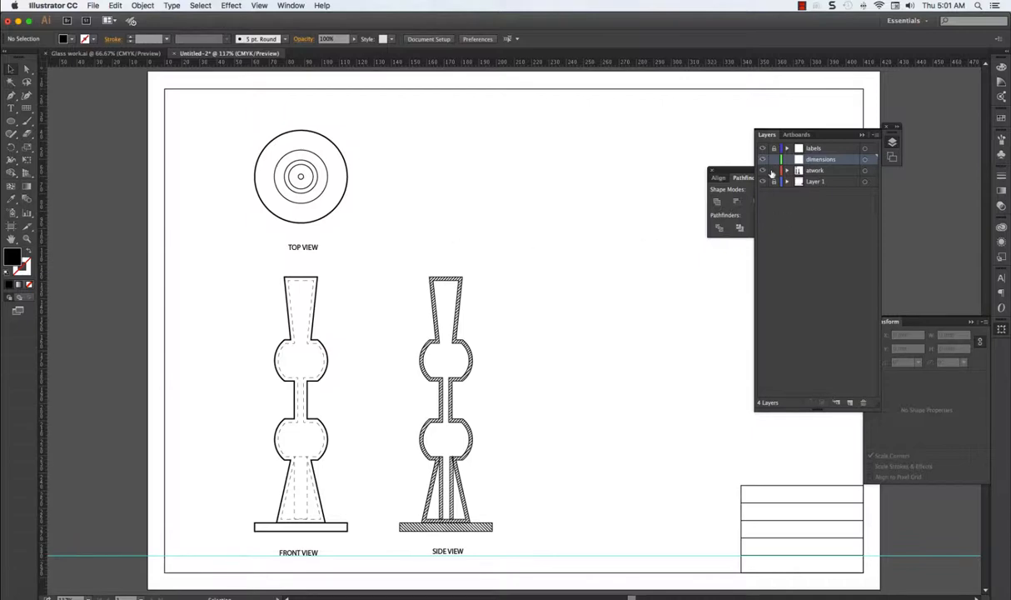
Review the top, front and side views in place on the artboard.
{"action": "left_click", "coordinate": [763, 170]}
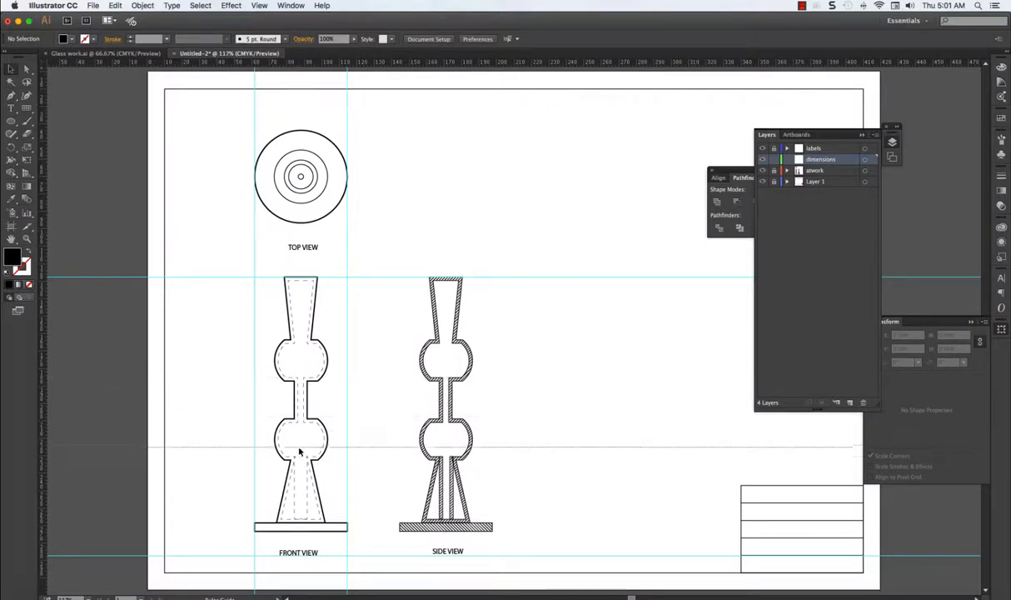
{"action": "mouse_move", "coordinate": [303, 463]}
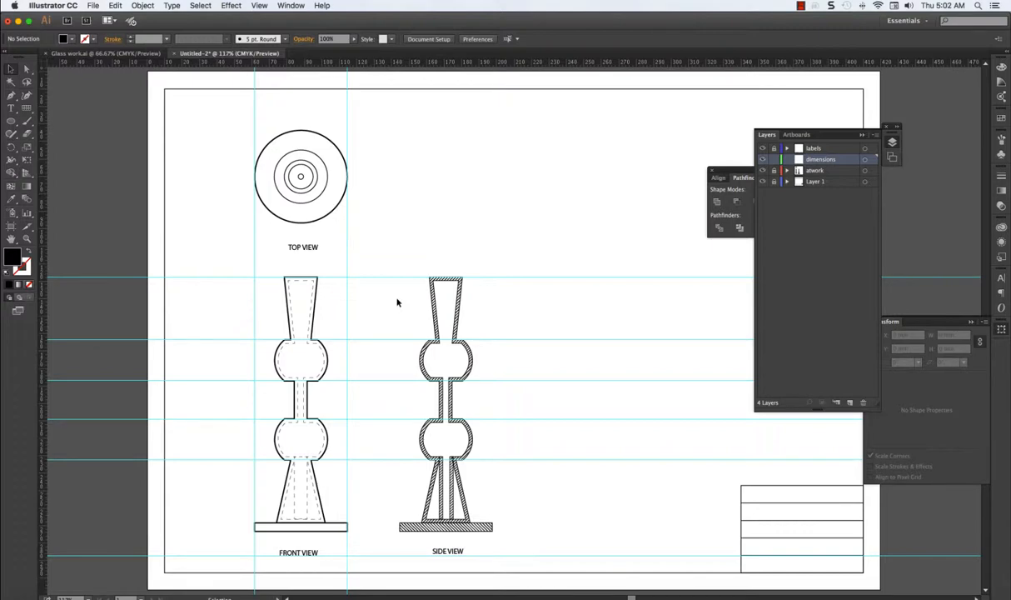
{"action": "mouse_move", "coordinate": [325, 165]}
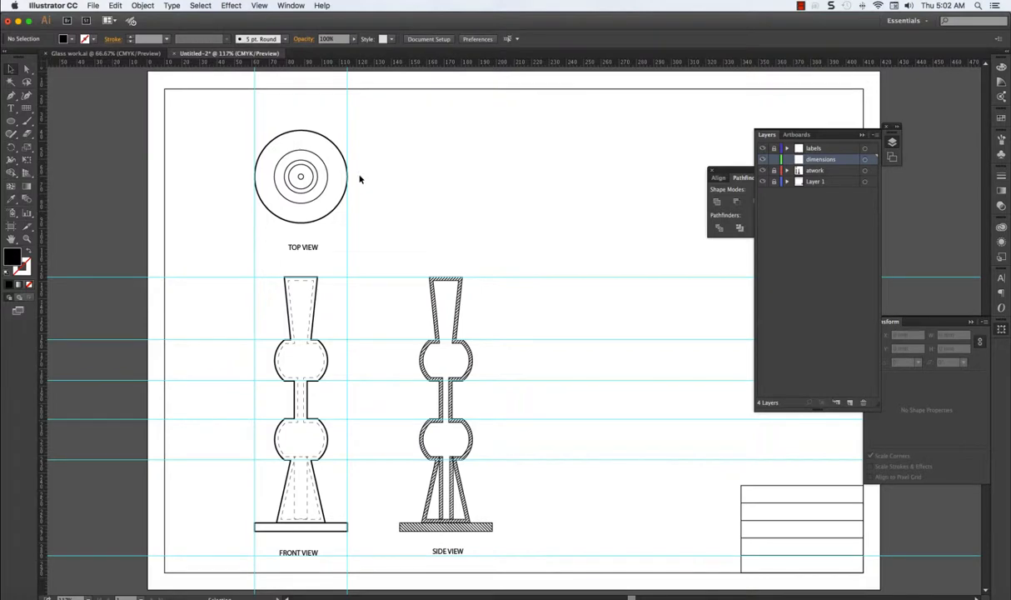
{"action": "mouse_move", "coordinate": [303, 436]}
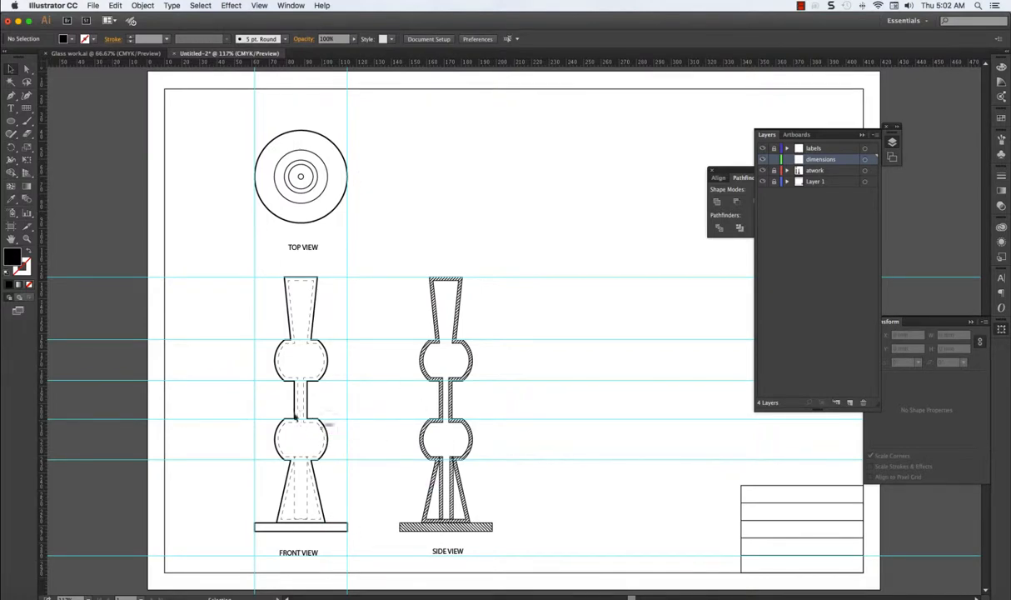
{"action": "mouse_move", "coordinate": [315, 443]}
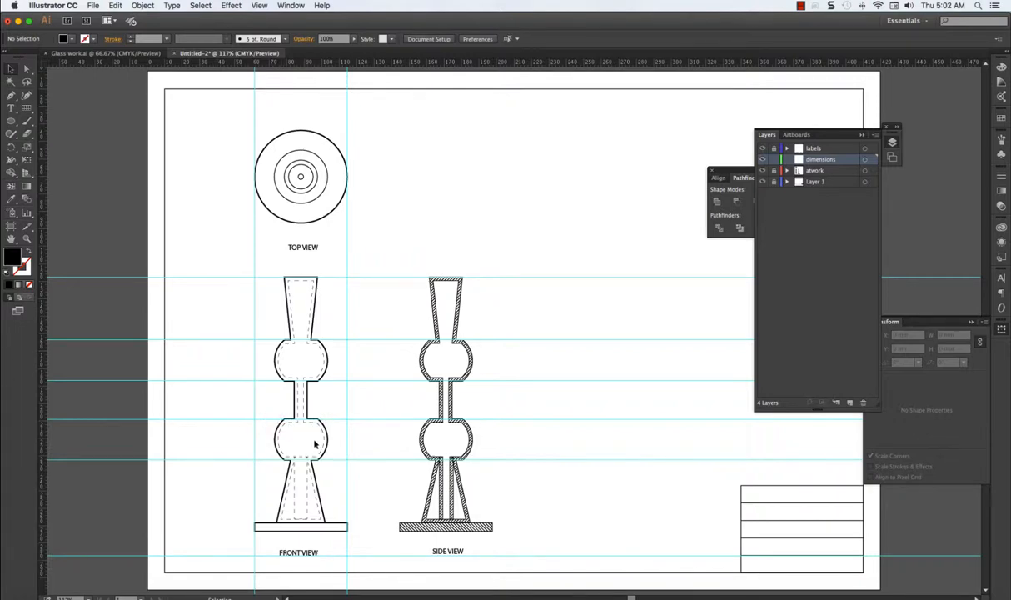
{"action": "mouse_move", "coordinate": [310, 364]}
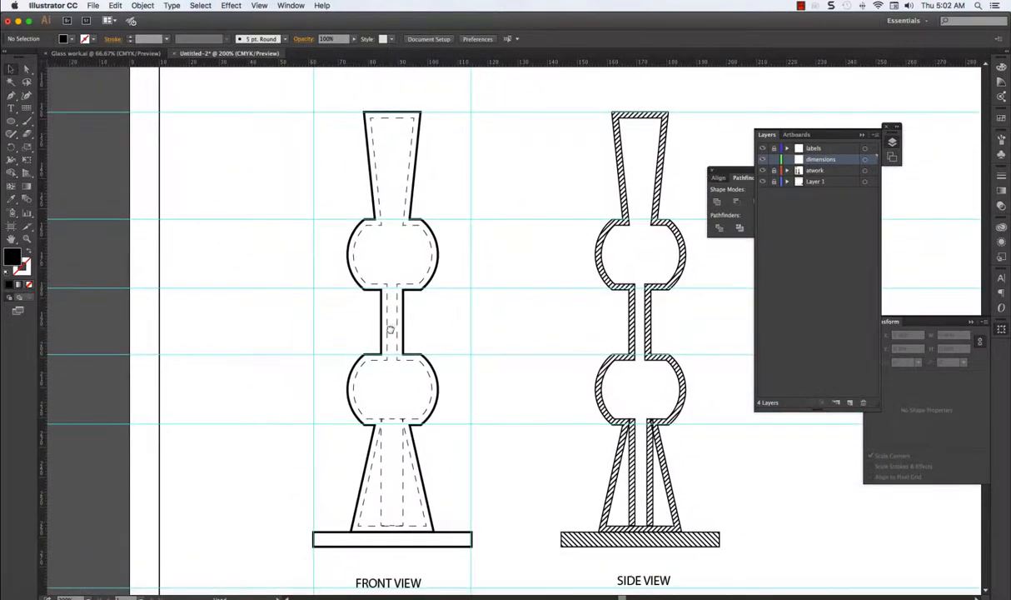
{"action": "mouse_move", "coordinate": [317, 107]}
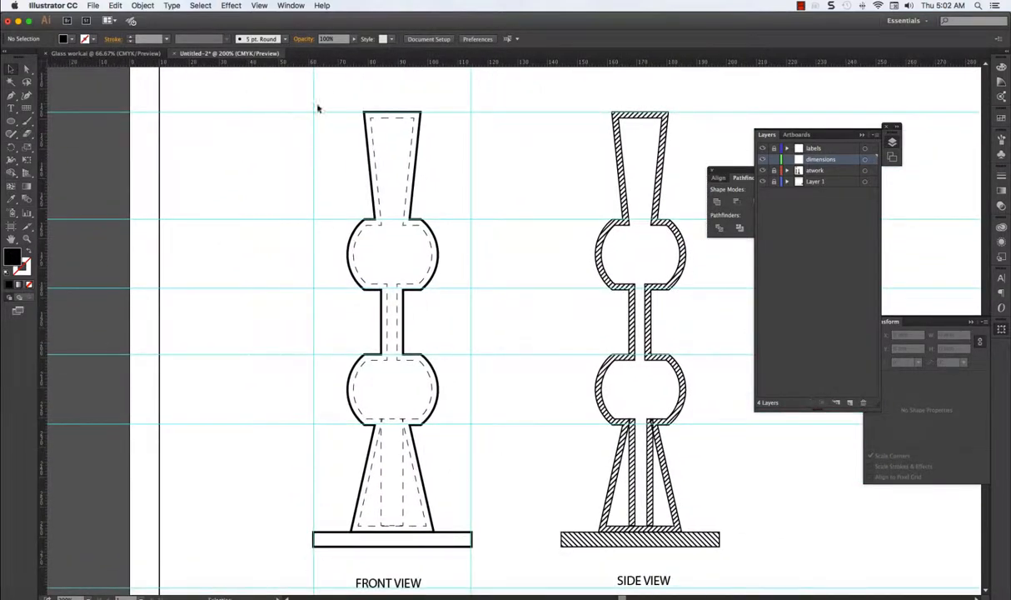
{"action": "scroll", "scroll_direction": "down", "scroll_amount": 3}
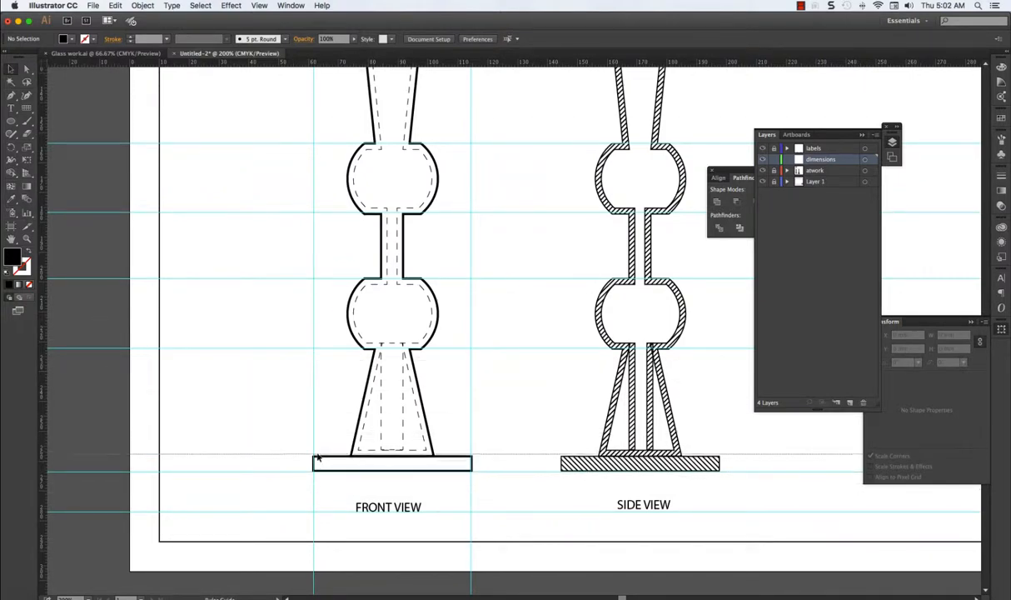
{"action": "scroll", "scroll_direction": "down", "scroll_amount": 3}
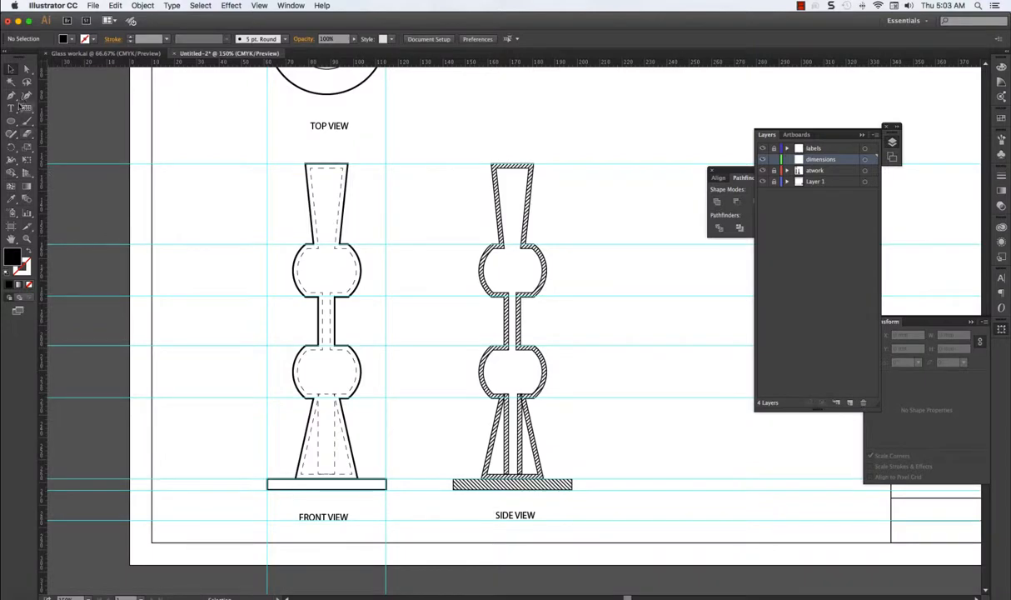
{"action": "mouse_move", "coordinate": [27, 108]}
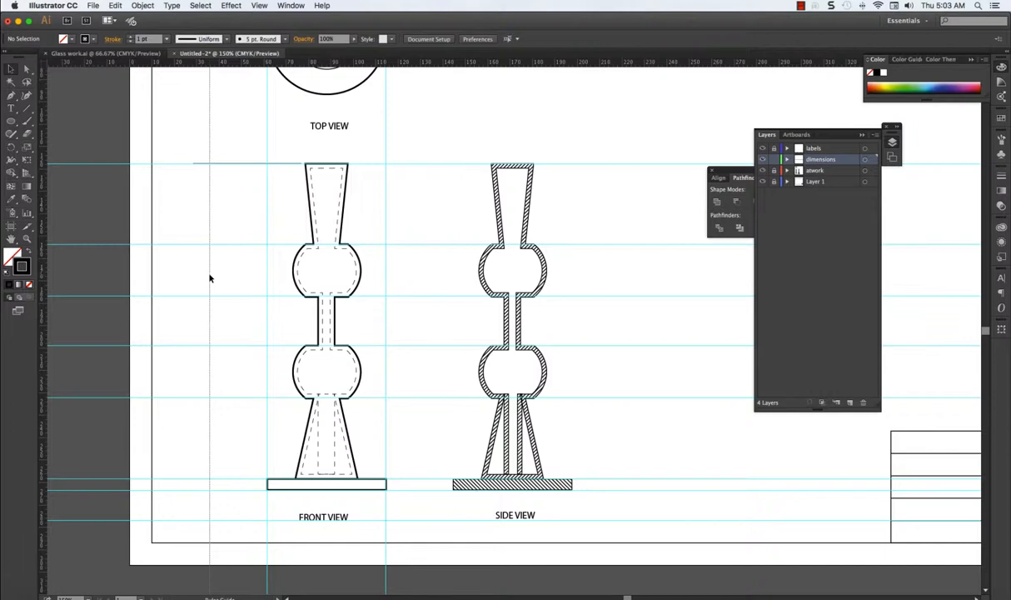
{"action": "mouse_move", "coordinate": [193, 278]}
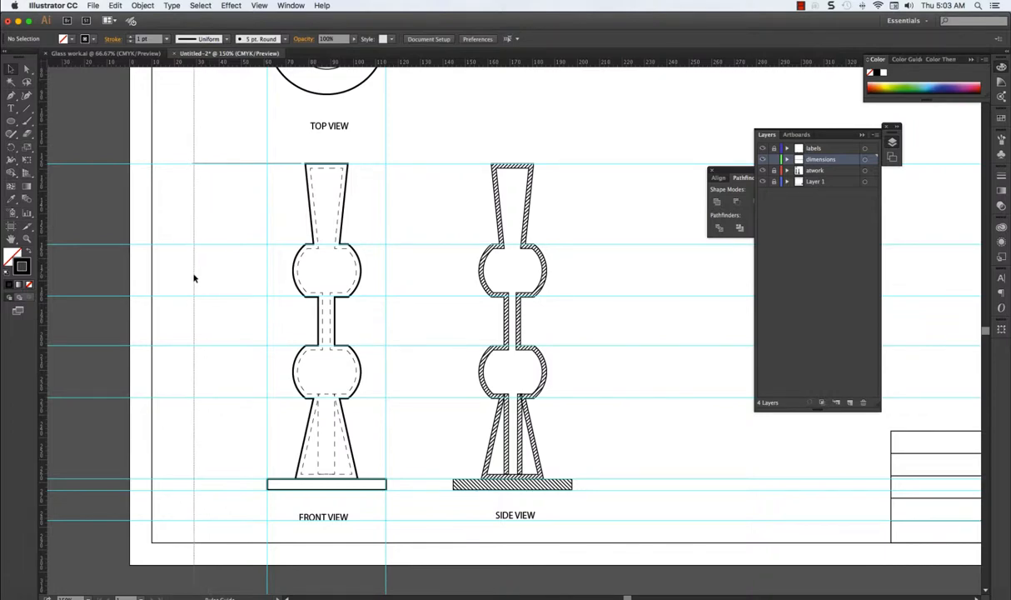
{"action": "mouse_move", "coordinate": [230, 310]}
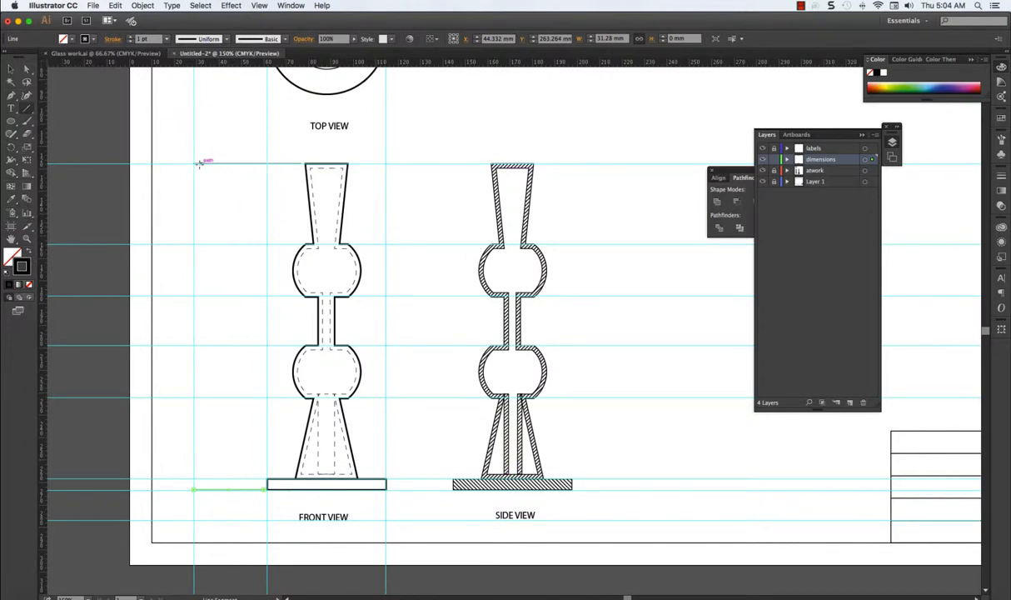
Draw a vertical dimension line left of the front view spanning its full height, then deselect.
{"action": "left_click_drag", "start_coordinate": [194, 164], "coordinate": [193, 430]}
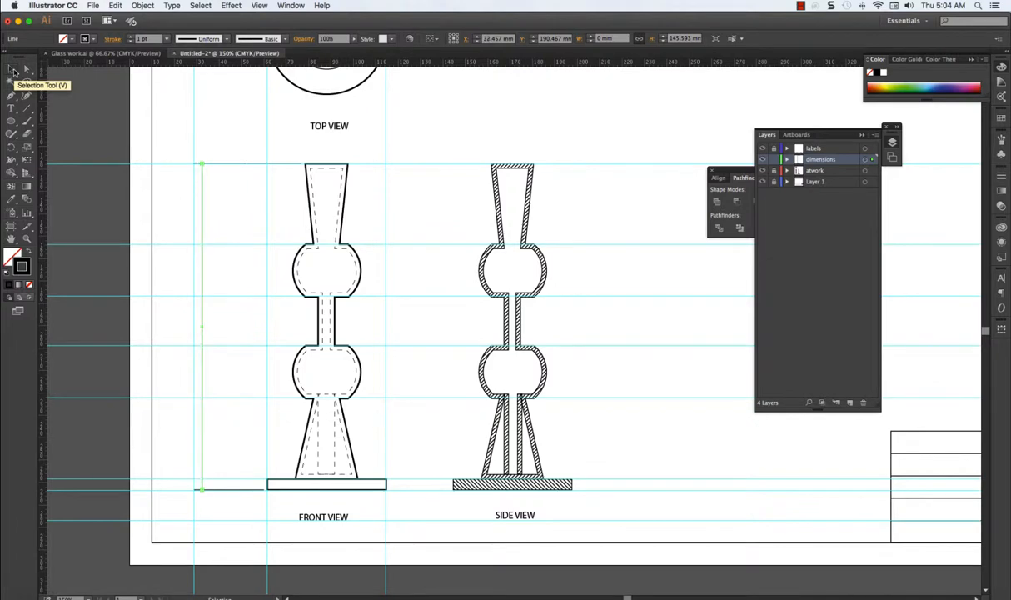
{"action": "mouse_move", "coordinate": [146, 158]}
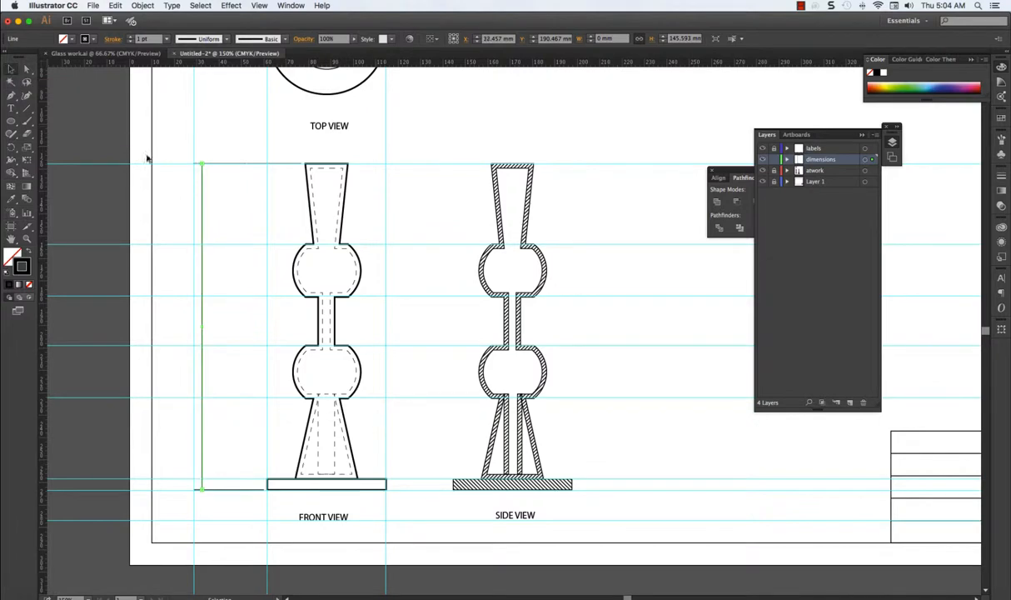
{"action": "mouse_move", "coordinate": [175, 147]}
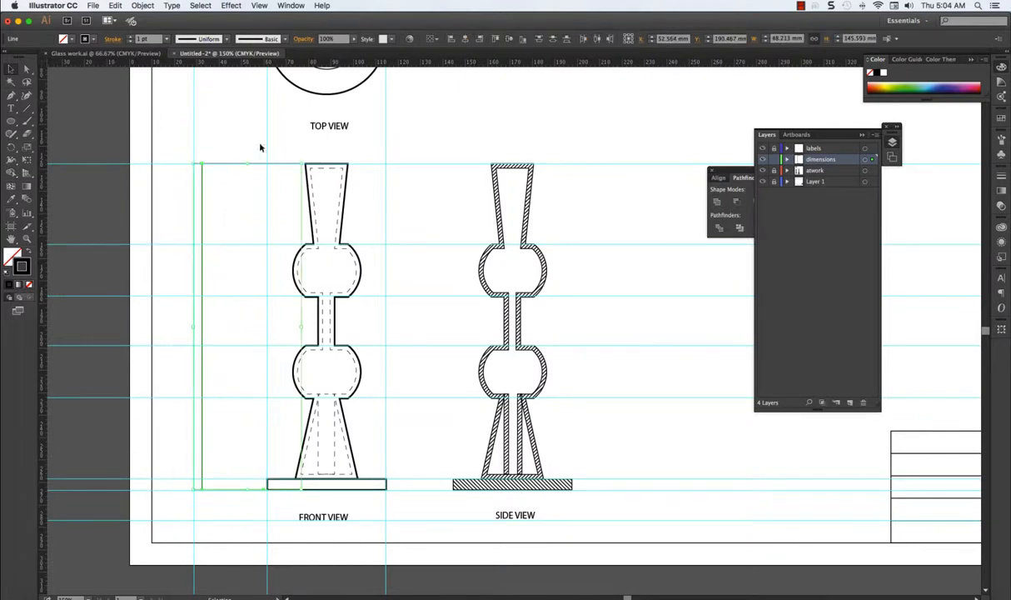
{"action": "left_click", "coordinate": [163, 40]}
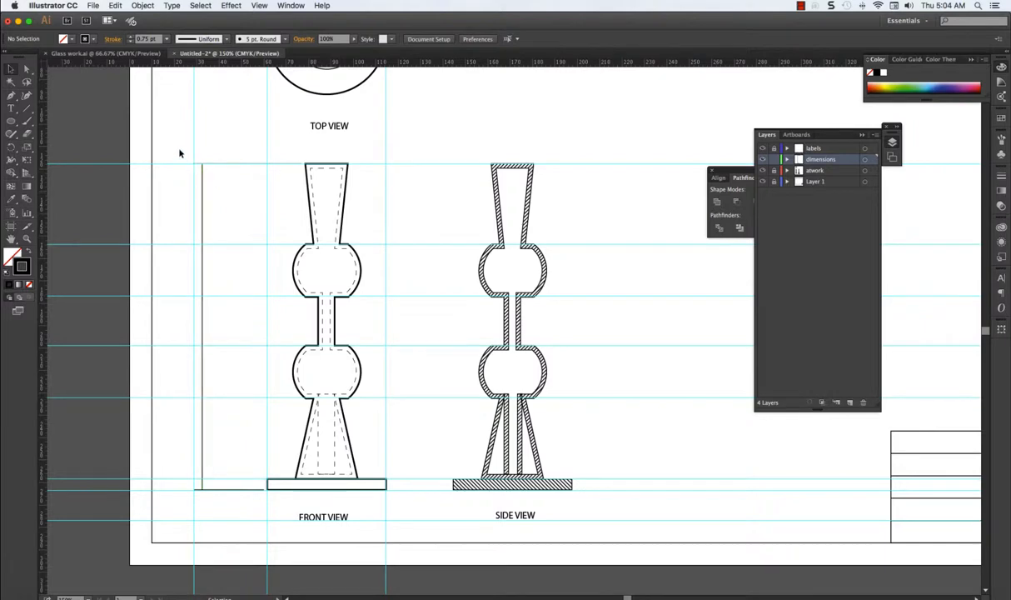
{"action": "left_click", "coordinate": [196, 324]}
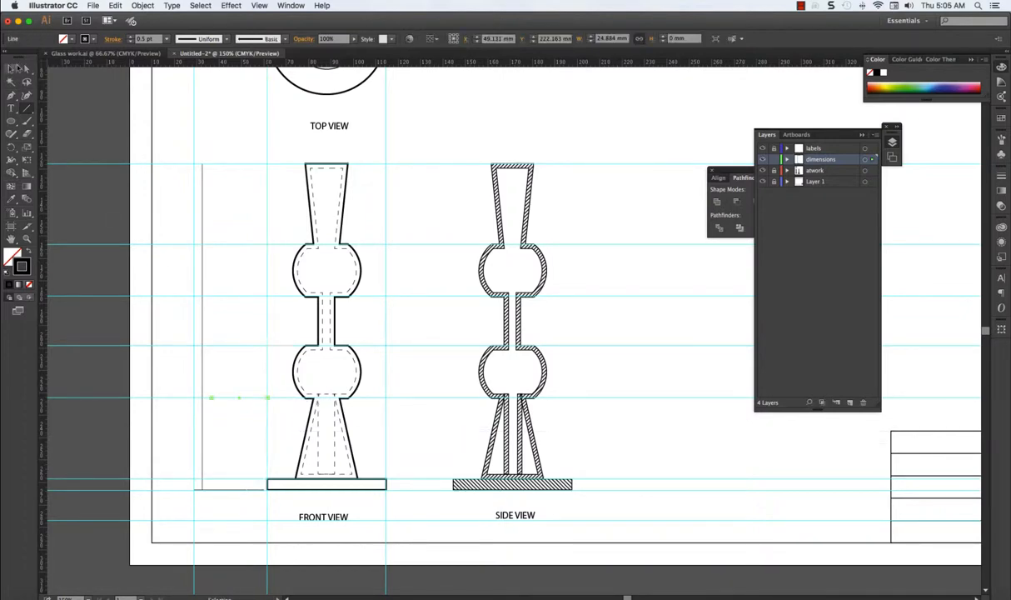
{"action": "mouse_move", "coordinate": [11, 70]}
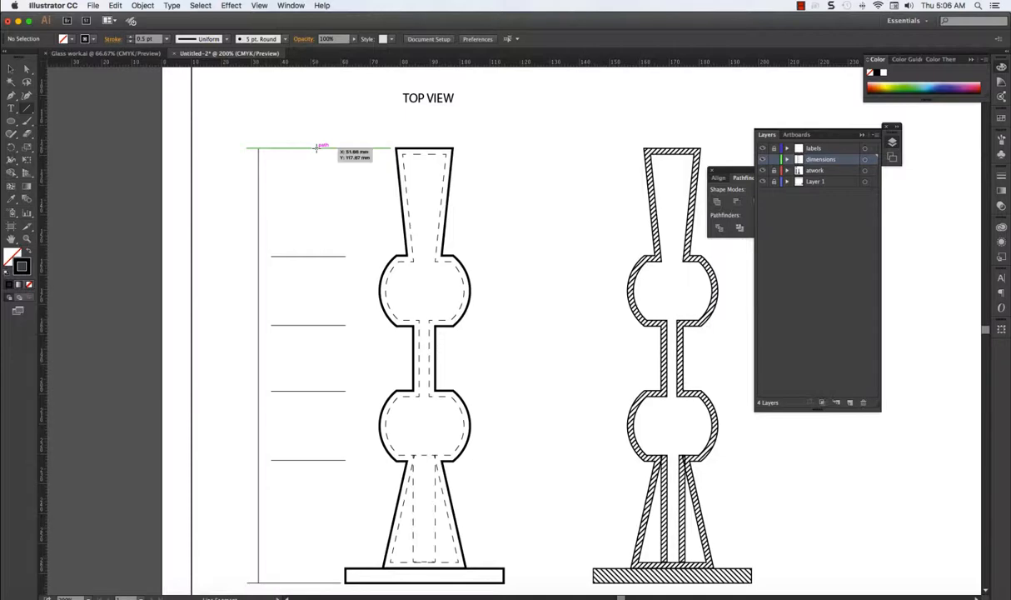
Draw the top extension line and adjust the short vertical dimension segment on the front view.
{"action": "left_click_drag", "start_coordinate": [317, 149], "coordinate": [316, 246]}
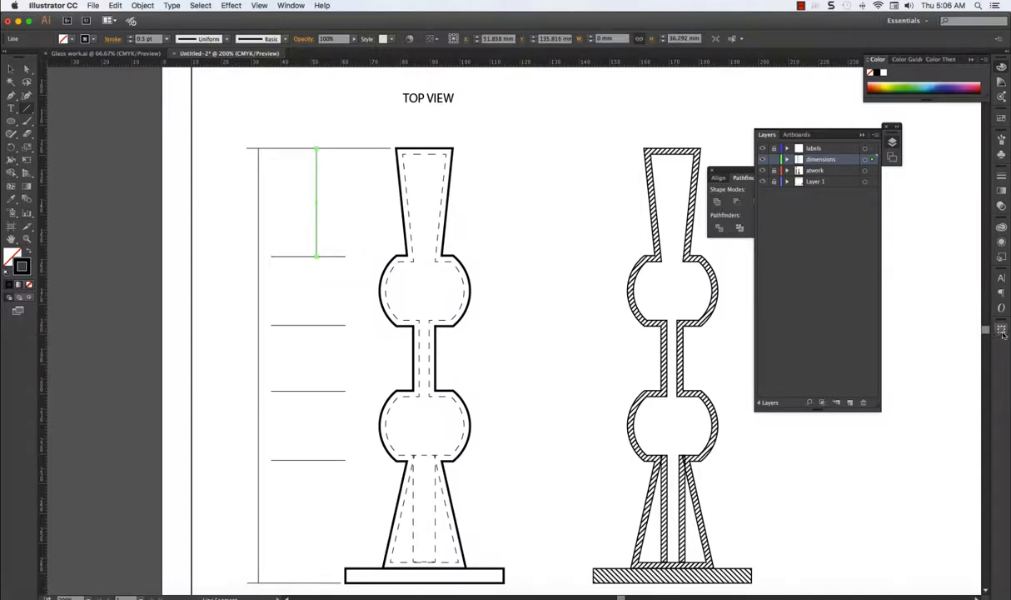
{"action": "left_click", "coordinate": [1003, 330]}
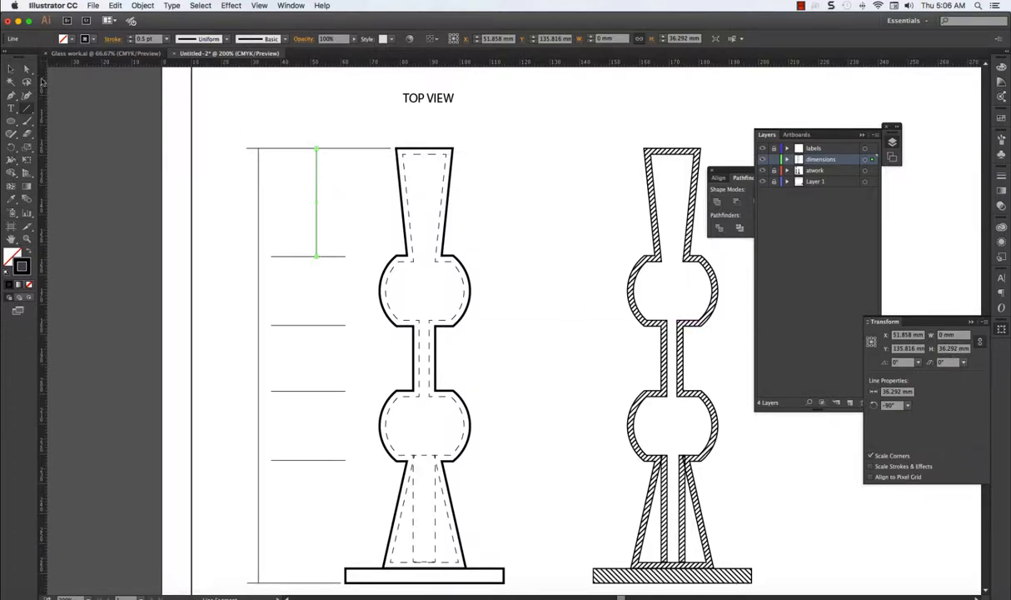
{"action": "mouse_move", "coordinate": [363, 233]}
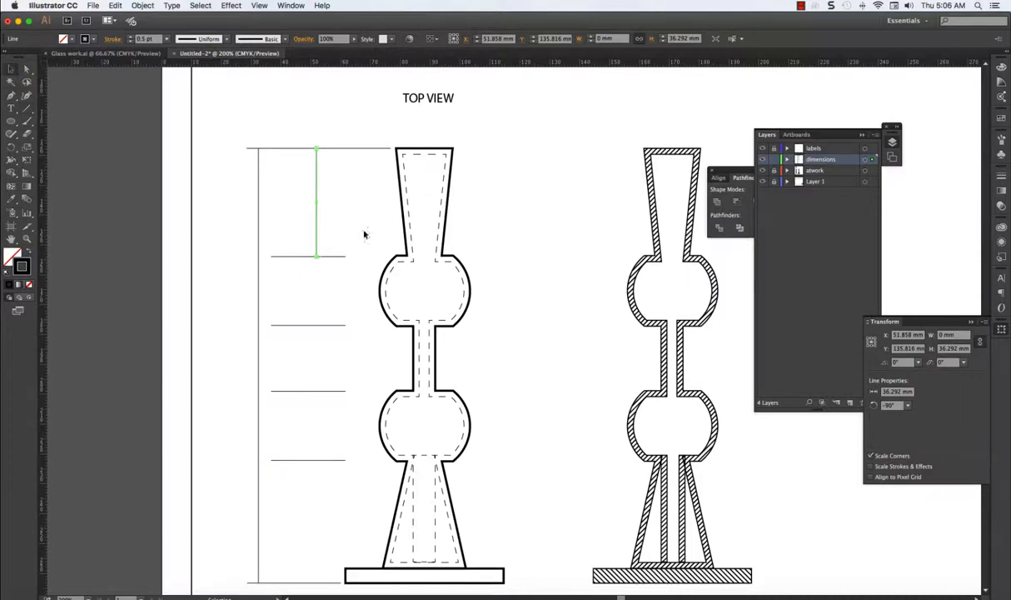
{"action": "mouse_move", "coordinate": [337, 270]}
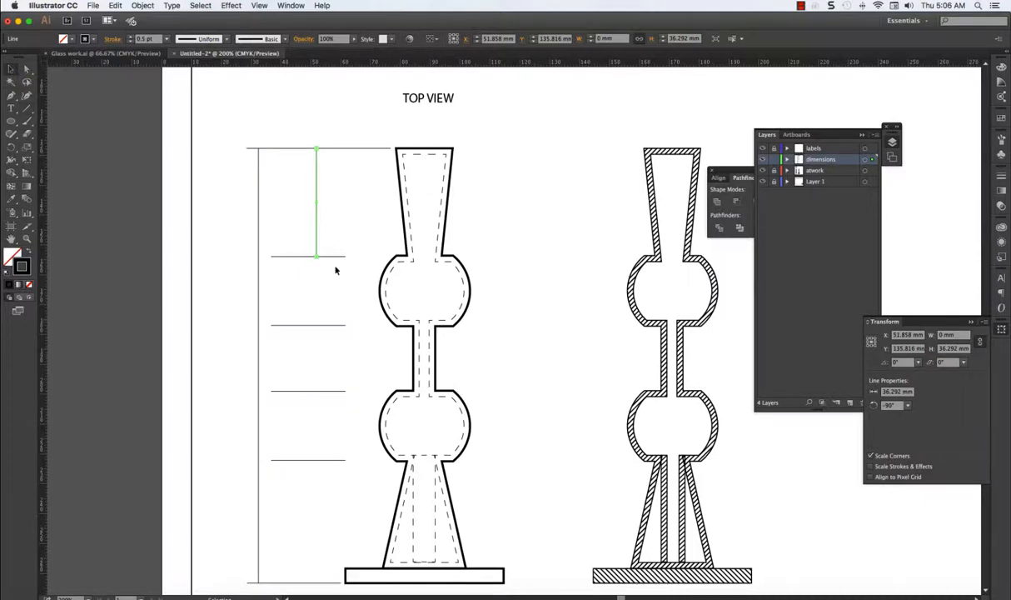
{"action": "mouse_move", "coordinate": [336, 207]}
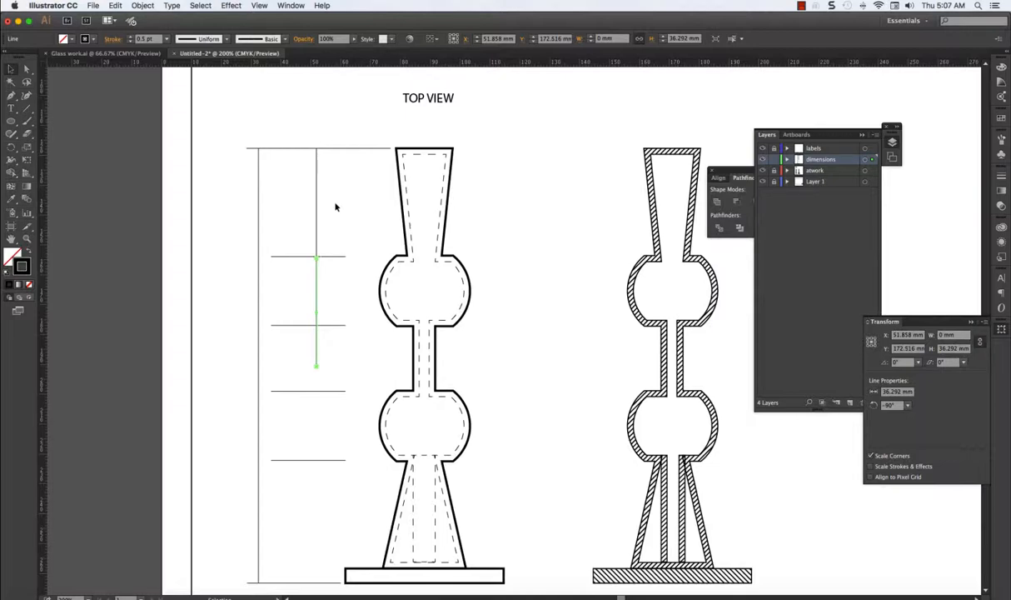
{"action": "mouse_move", "coordinate": [316, 368]}
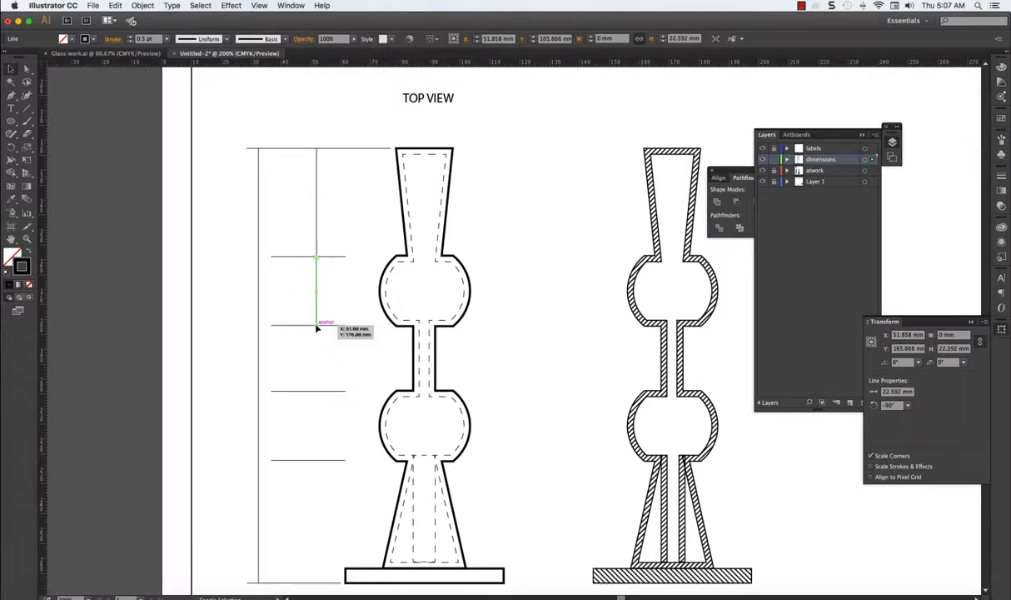
{"action": "mouse_move", "coordinate": [255, 312]}
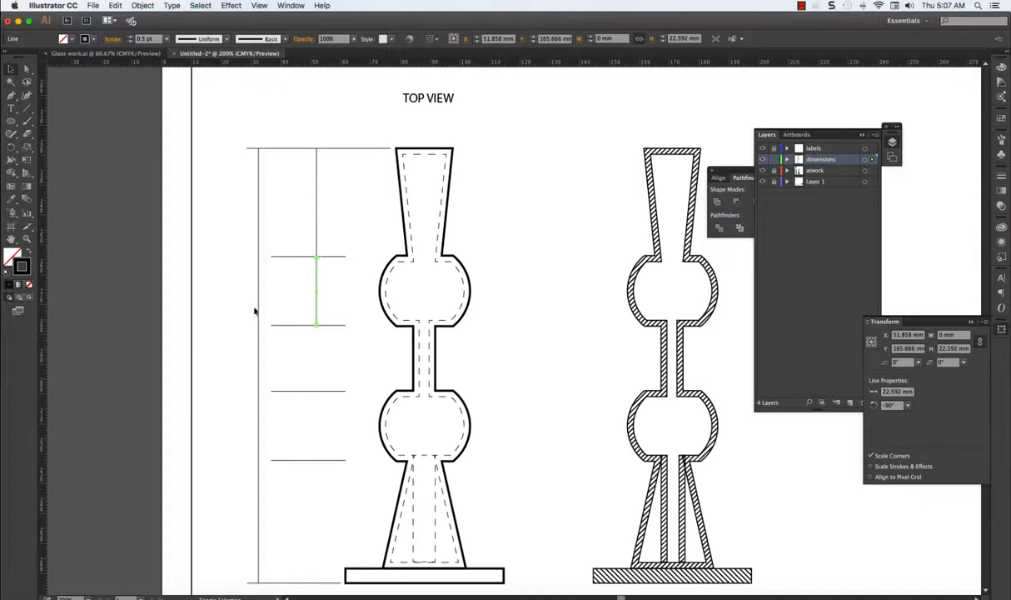
{"action": "mouse_move", "coordinate": [323, 346]}
{"action": "type", "text": "23"}
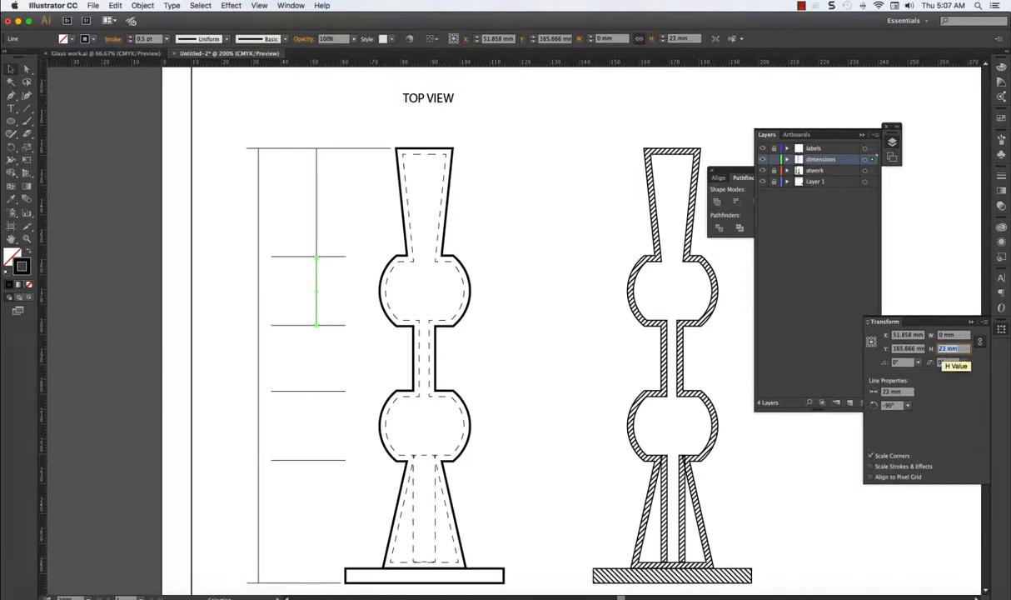
{"action": "left_click", "coordinate": [315, 341]}
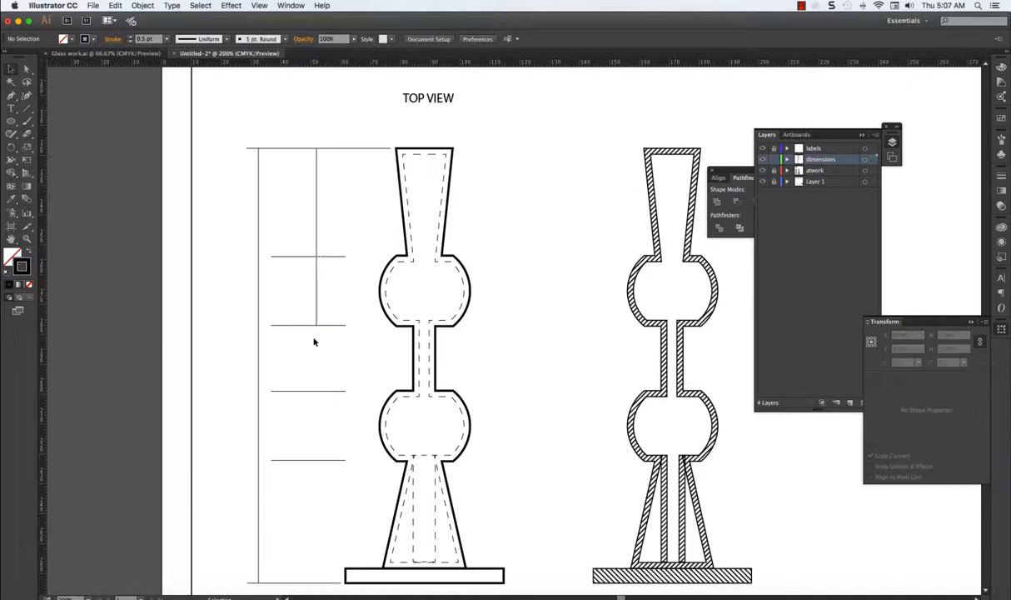
{"action": "mouse_move", "coordinate": [322, 313]}
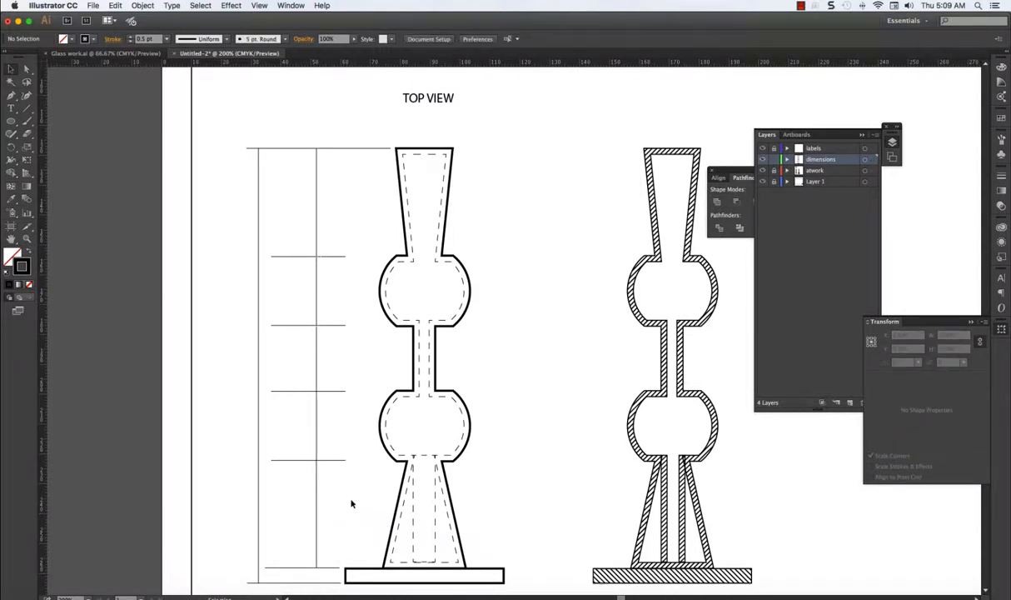
{"action": "mouse_move", "coordinate": [356, 505]}
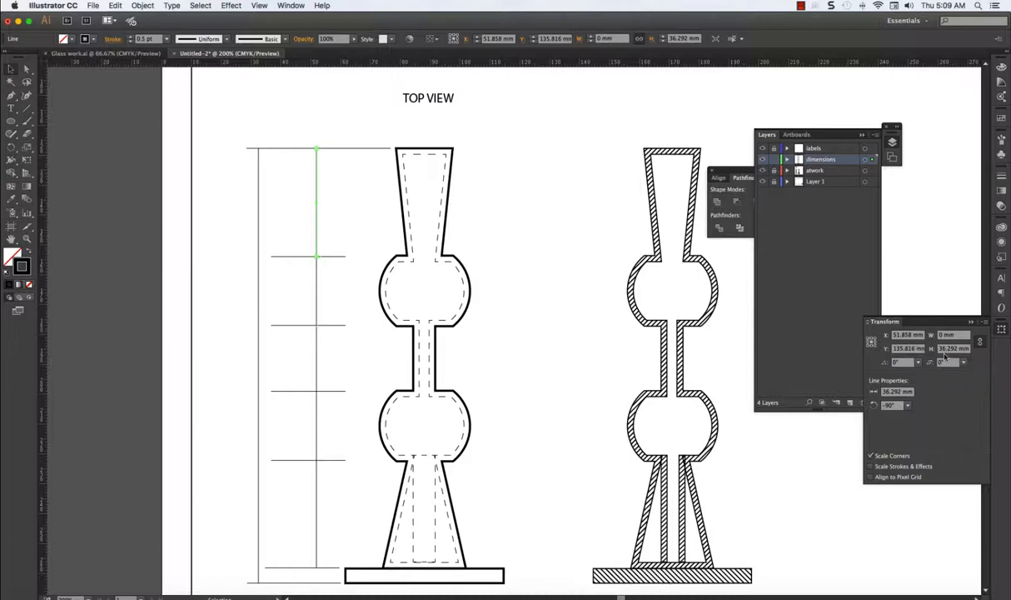
{"action": "mouse_move", "coordinate": [946, 354]}
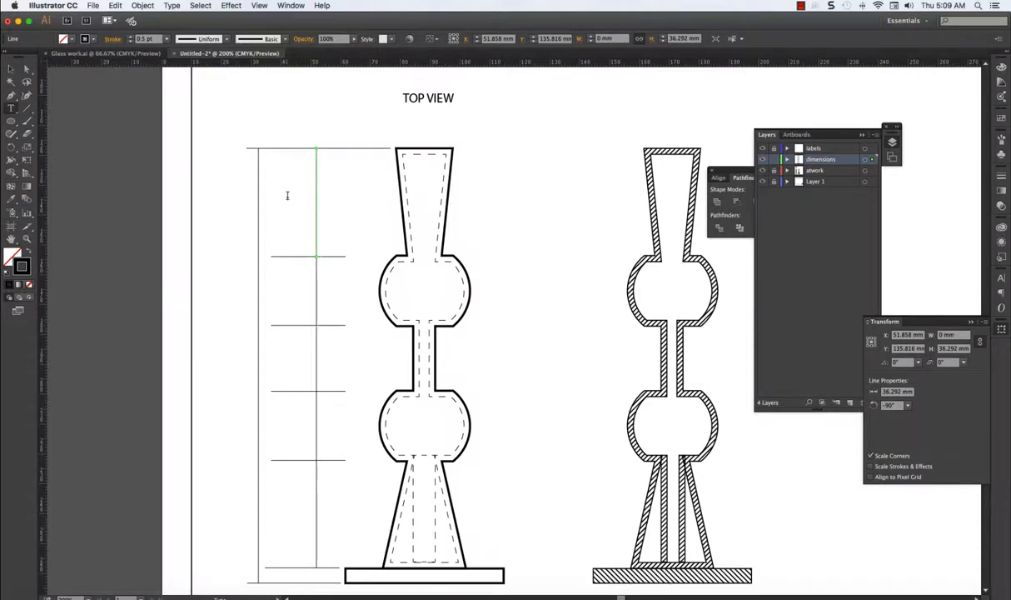
Enter dimension values 36 and 5 and move the 5 label into the bottom slot.
{"action": "type", "text": "3"}
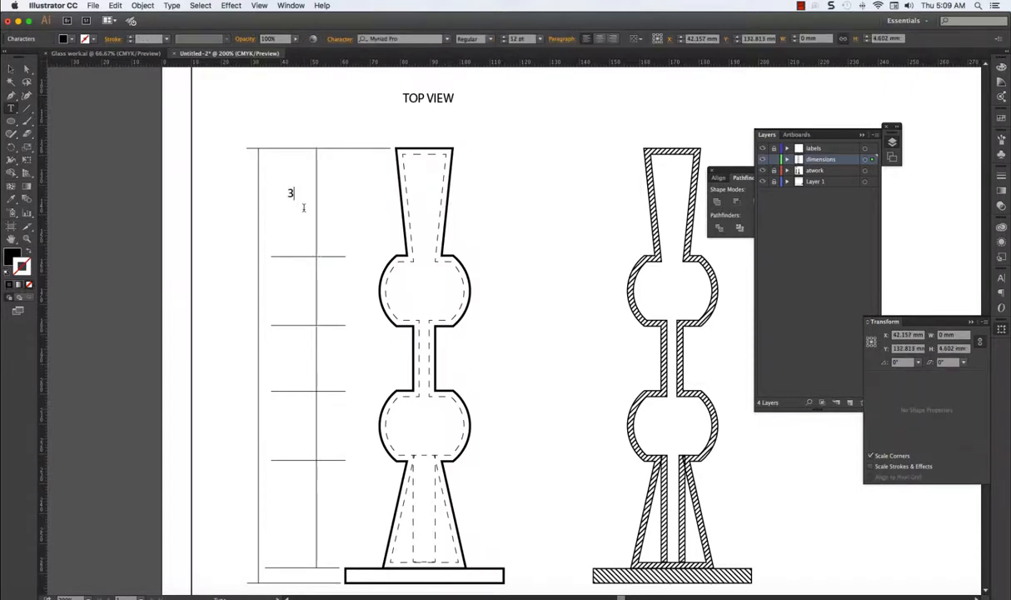
{"action": "type", "text": "6"}
{"action": "type", "text": "23"}
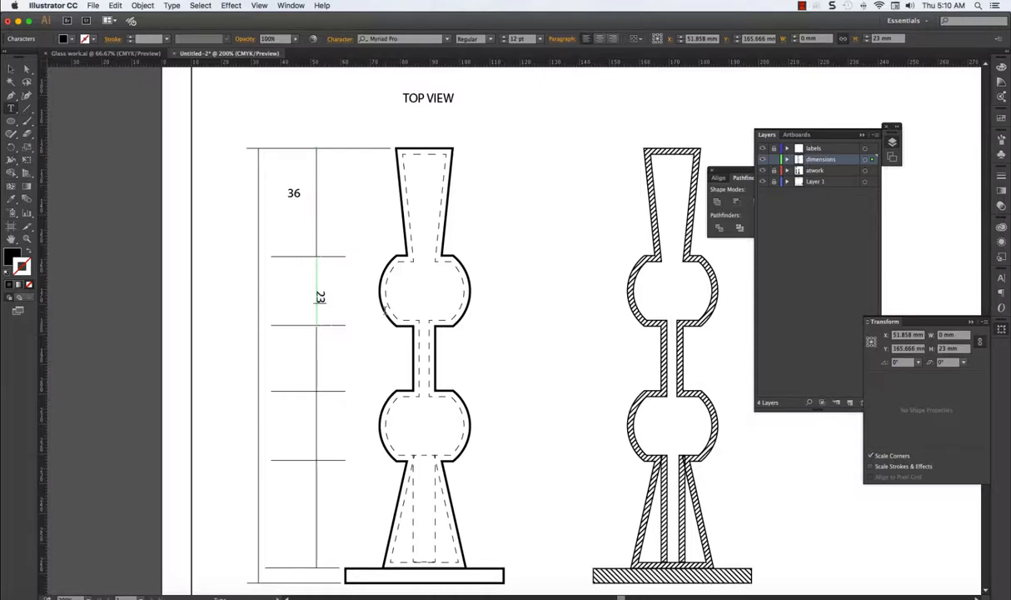
{"action": "mouse_move", "coordinate": [27, 70]}
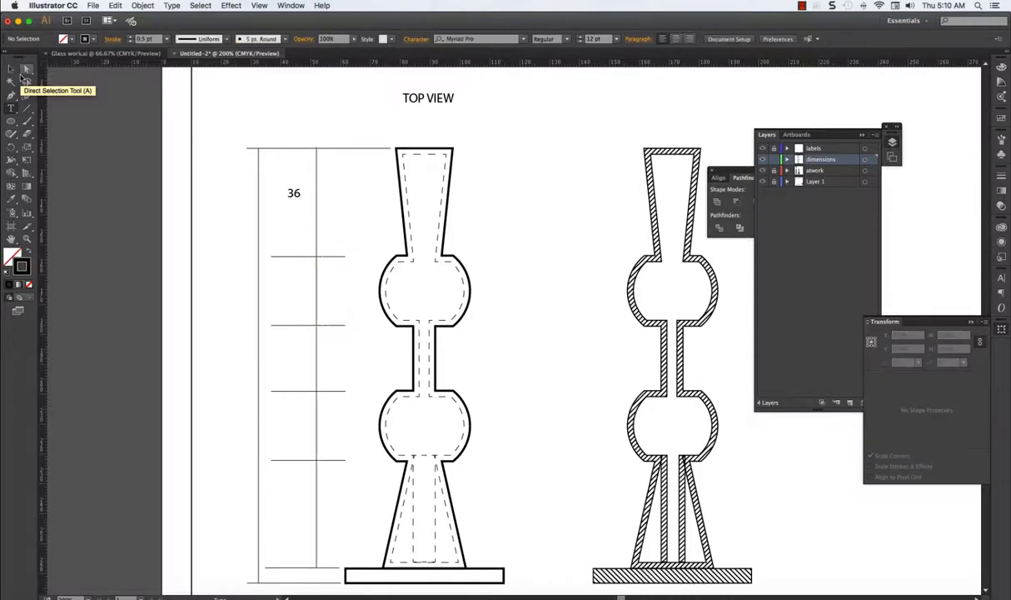
{"action": "mouse_move", "coordinate": [314, 298]}
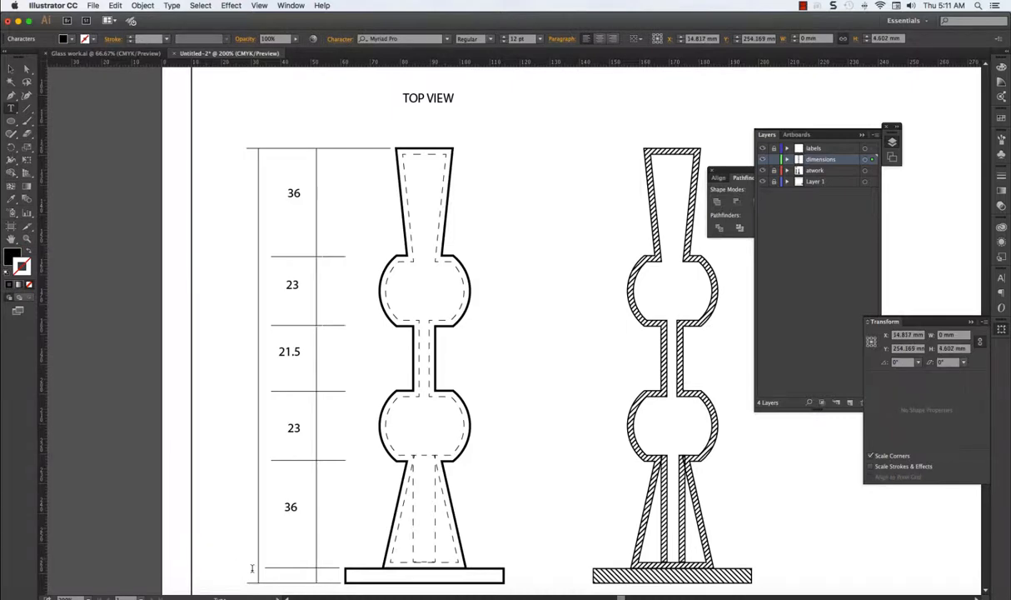
{"action": "type", "text": "5"}
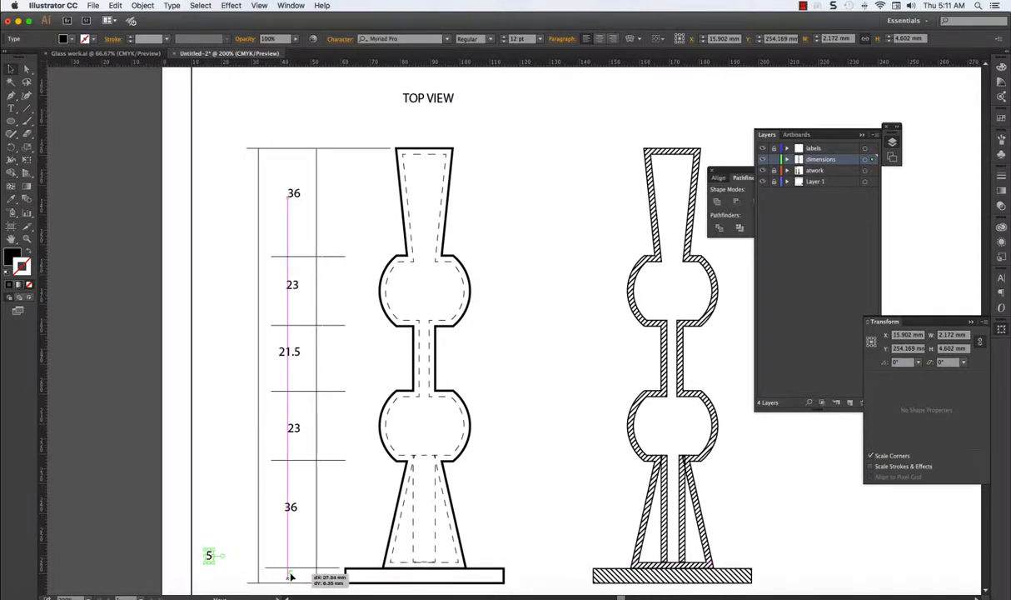
{"action": "left_click_drag", "start_coordinate": [208, 556], "coordinate": [290, 574]}
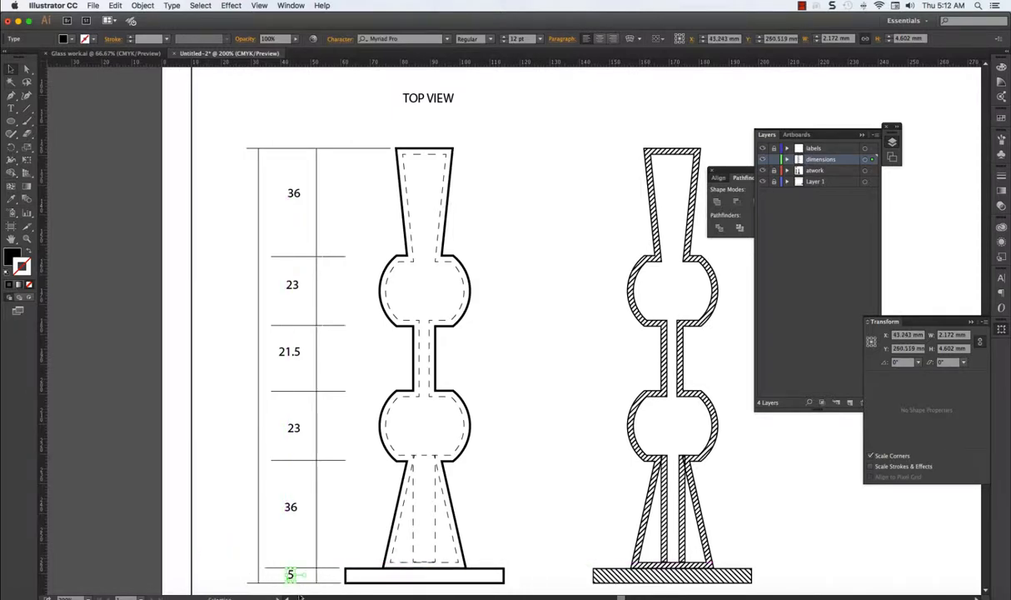
{"action": "mouse_move", "coordinate": [230, 519]}
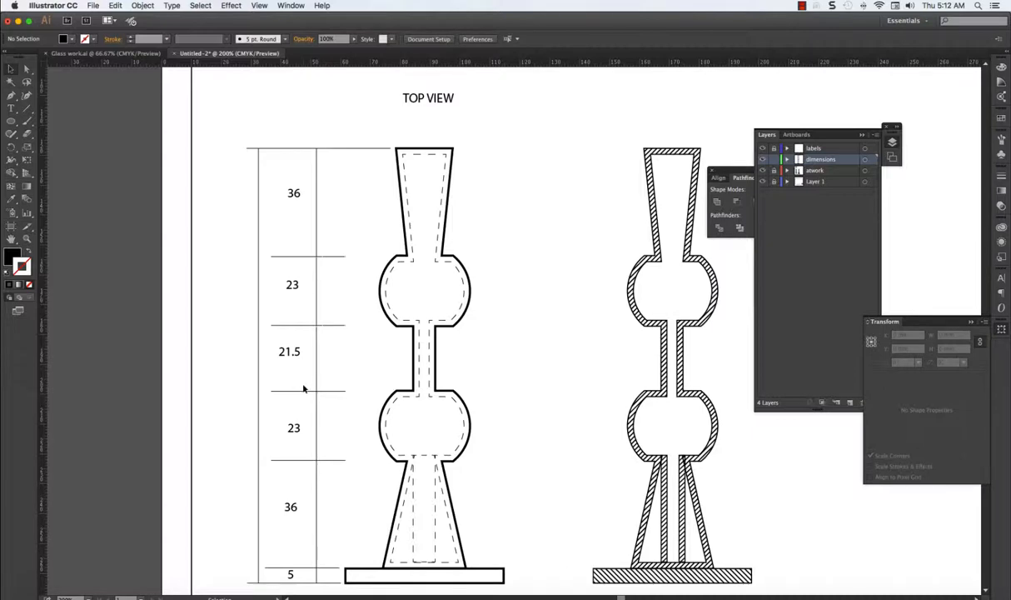
{"action": "mouse_move", "coordinate": [280, 413]}
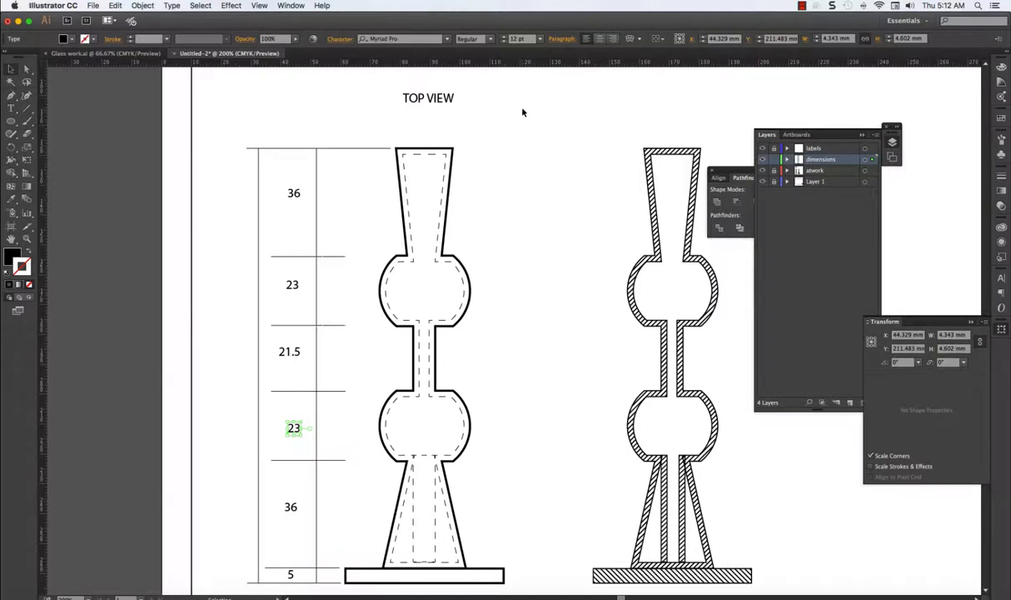
{"action": "mouse_move", "coordinate": [37, 75]}
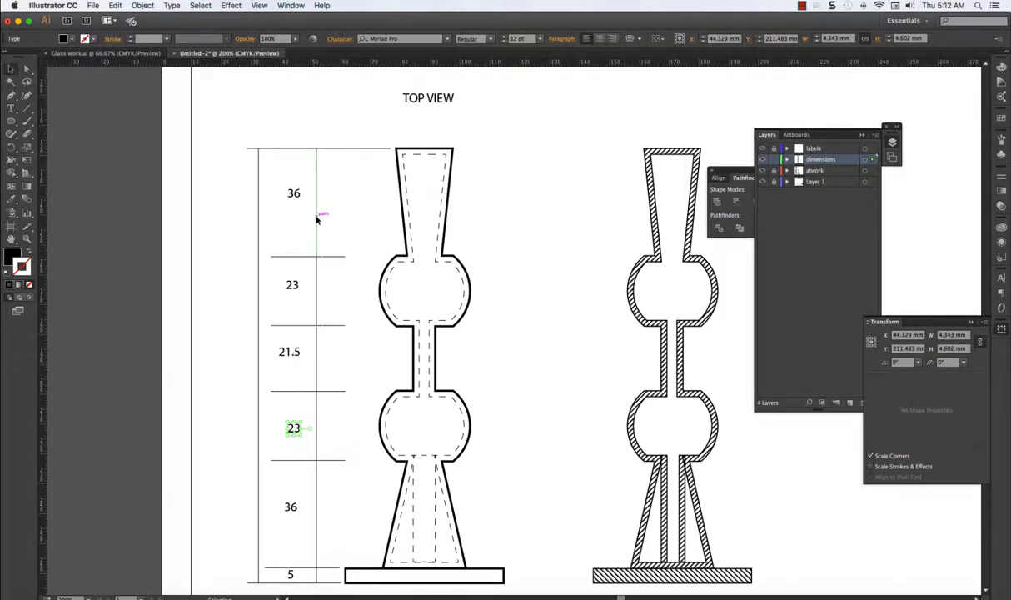
Select the long vertical dimension line and show the Stroke panel.
{"action": "left_click", "coordinate": [317, 203]}
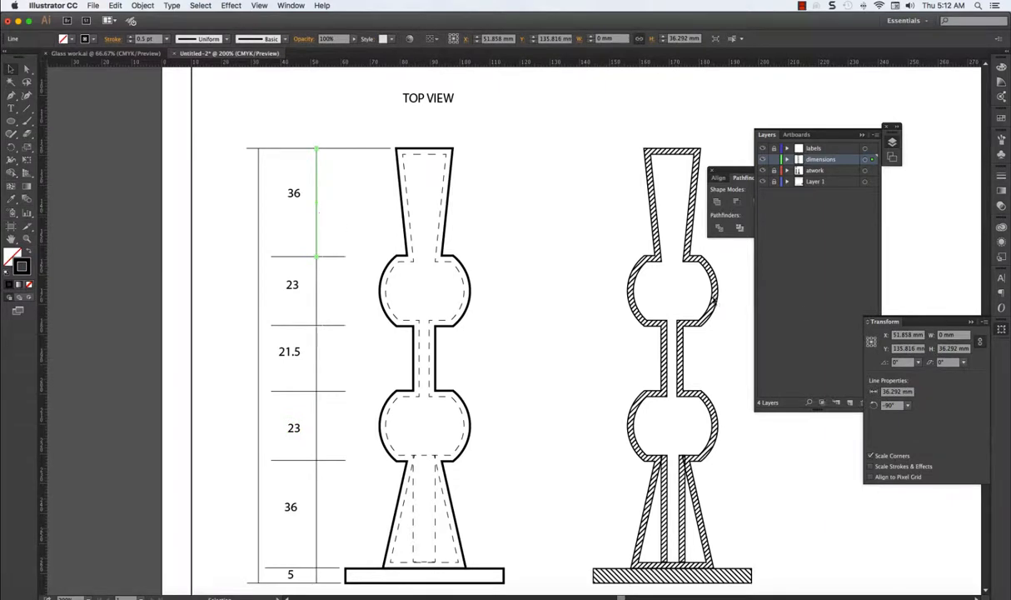
{"action": "mouse_move", "coordinate": [952, 358]}
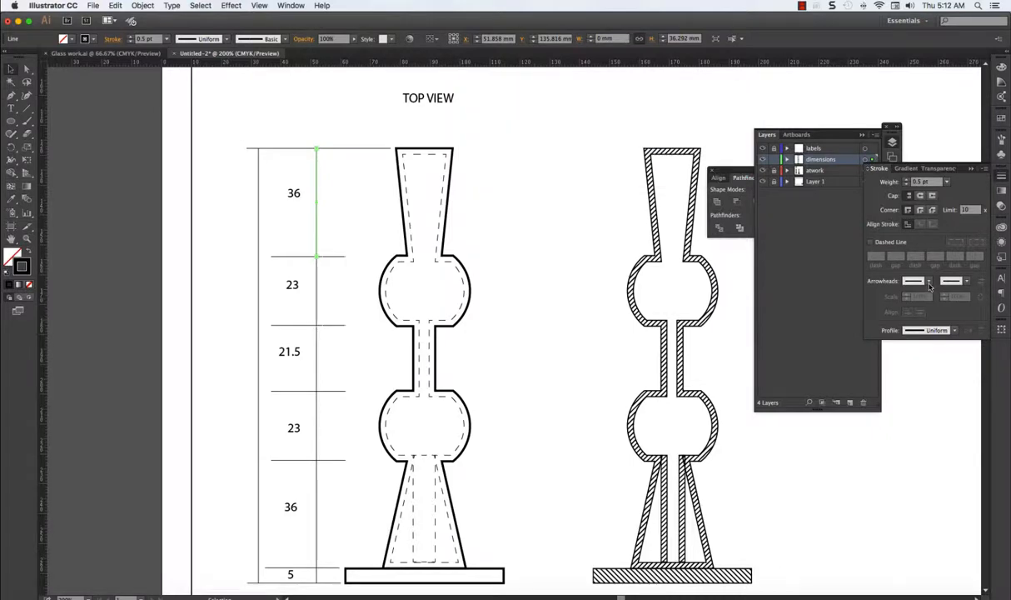
{"action": "left_click", "coordinate": [926, 280]}
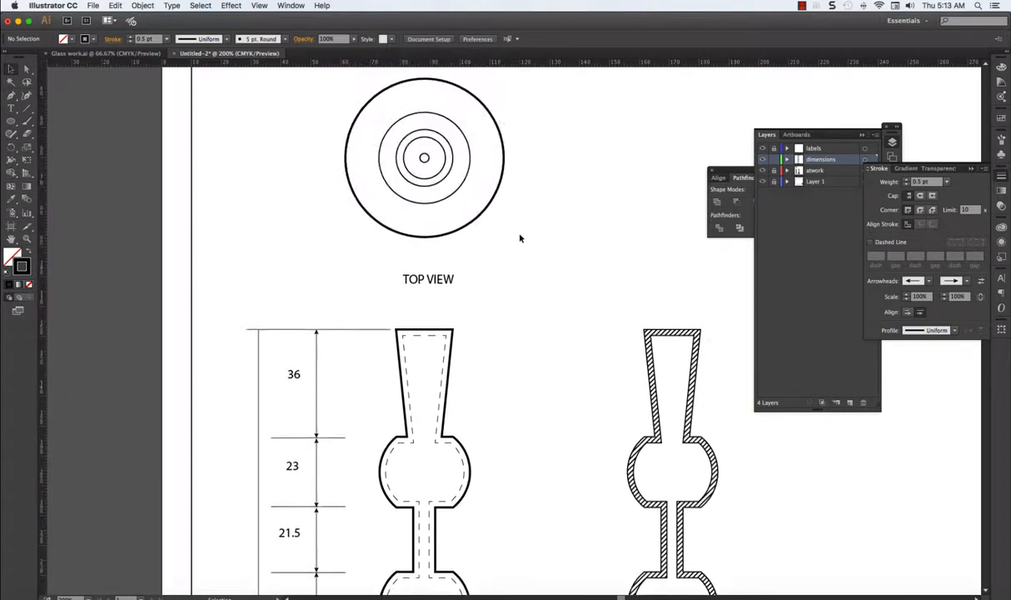
Scroll the artboard to bring the top view circles into view.
{"action": "scroll", "scroll_direction": "down", "scroll_amount": 3}
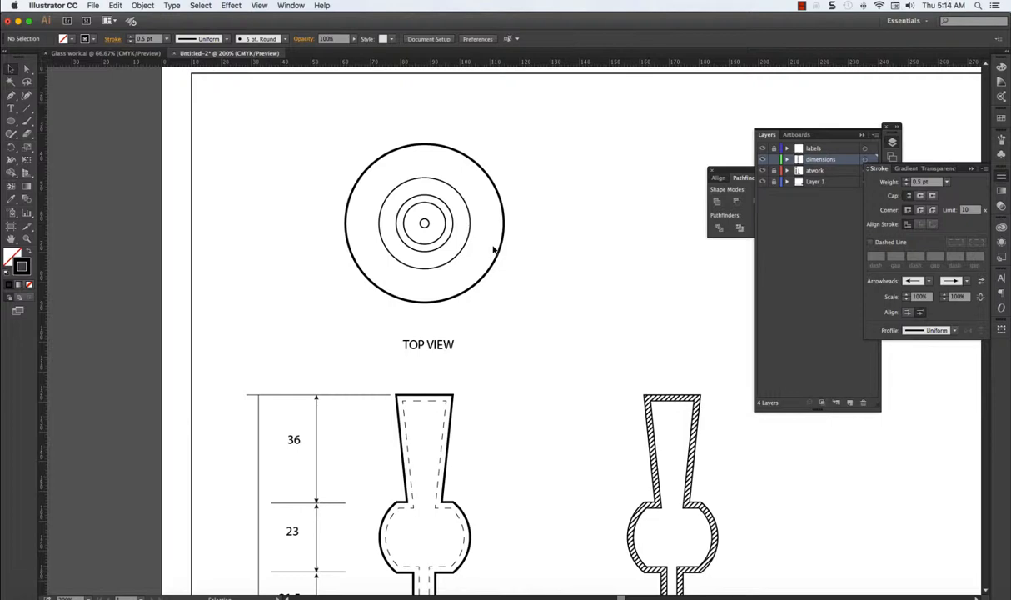
{"action": "mouse_move", "coordinate": [523, 257]}
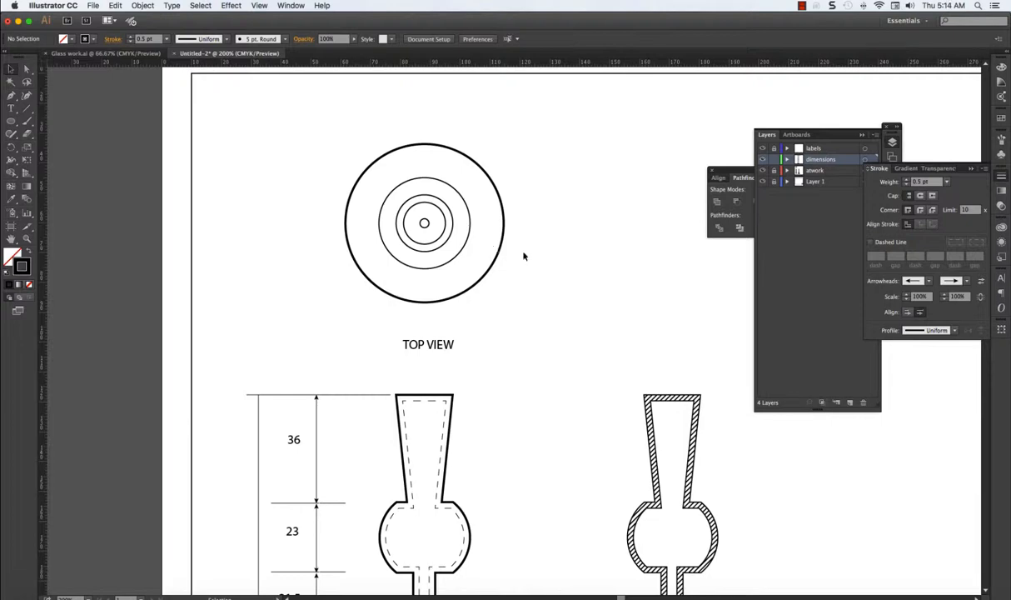
{"action": "mouse_move", "coordinate": [513, 225]}
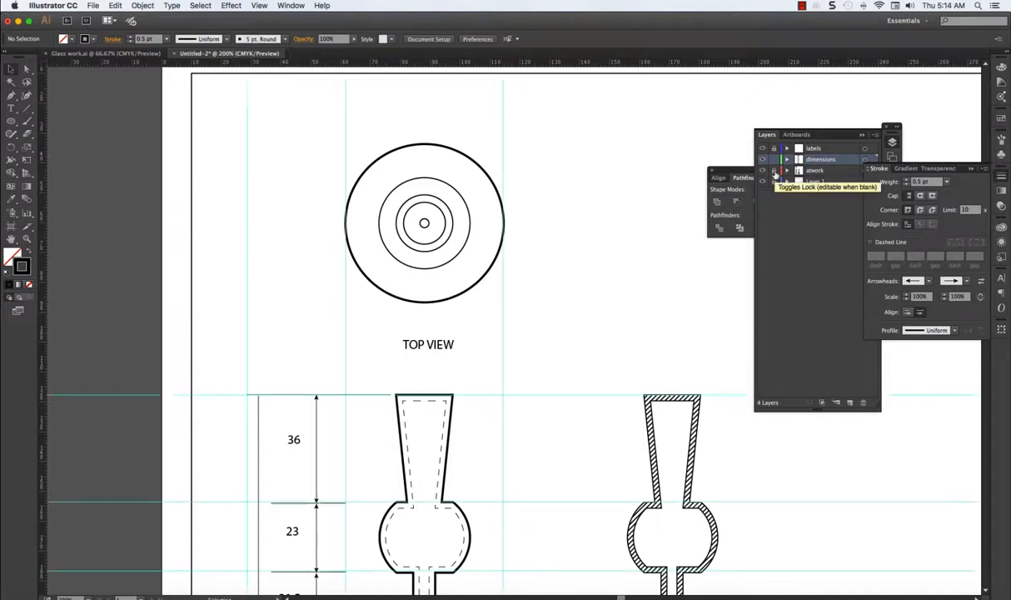
Unlock the artwork layer and make the dimensions layer the drawing target.
{"action": "left_click", "coordinate": [423, 224]}
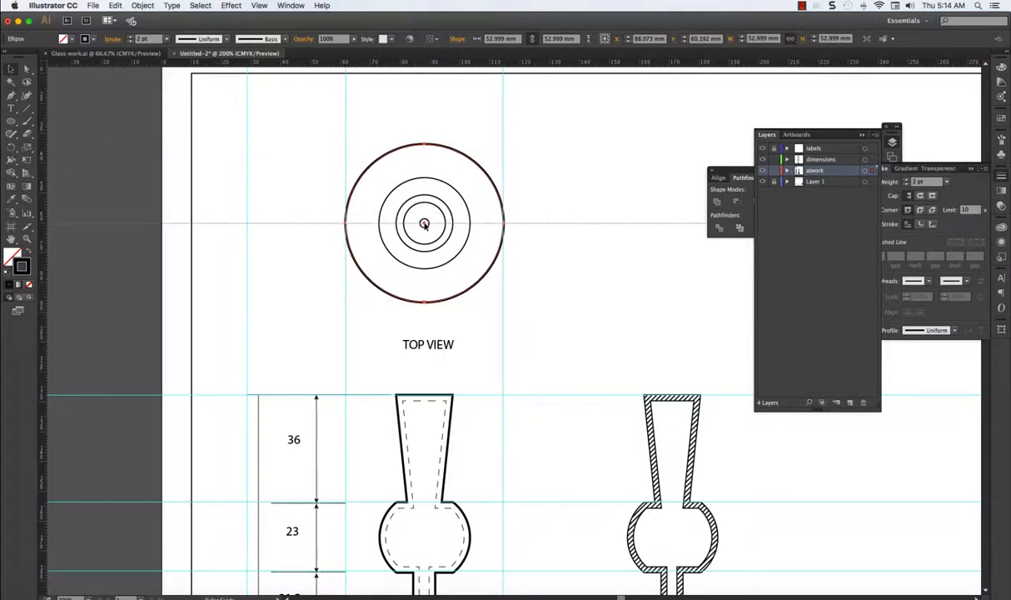
{"action": "left_click", "coordinate": [423, 223]}
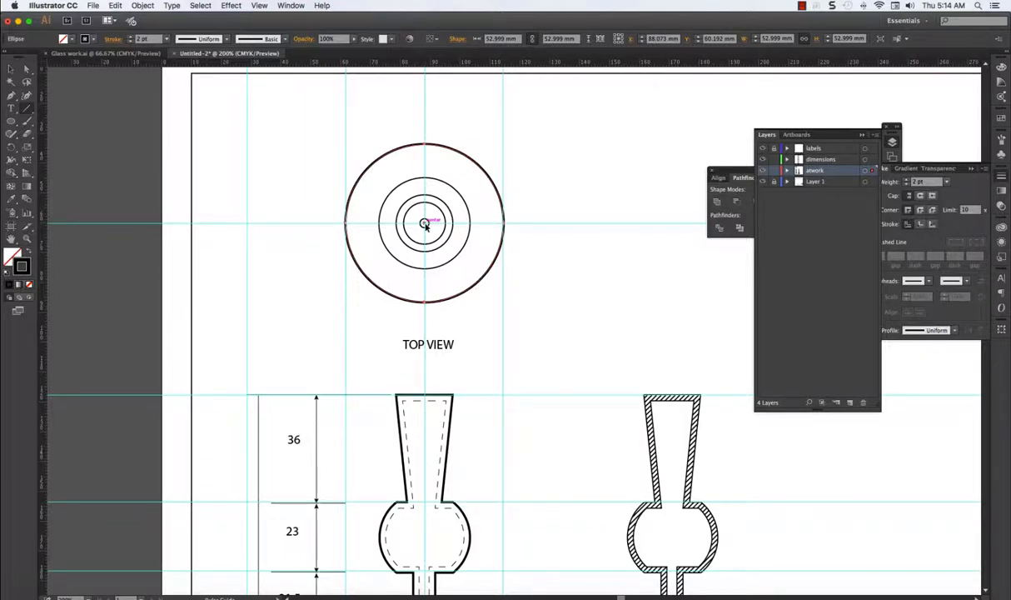
{"action": "left_click", "coordinate": [425, 223]}
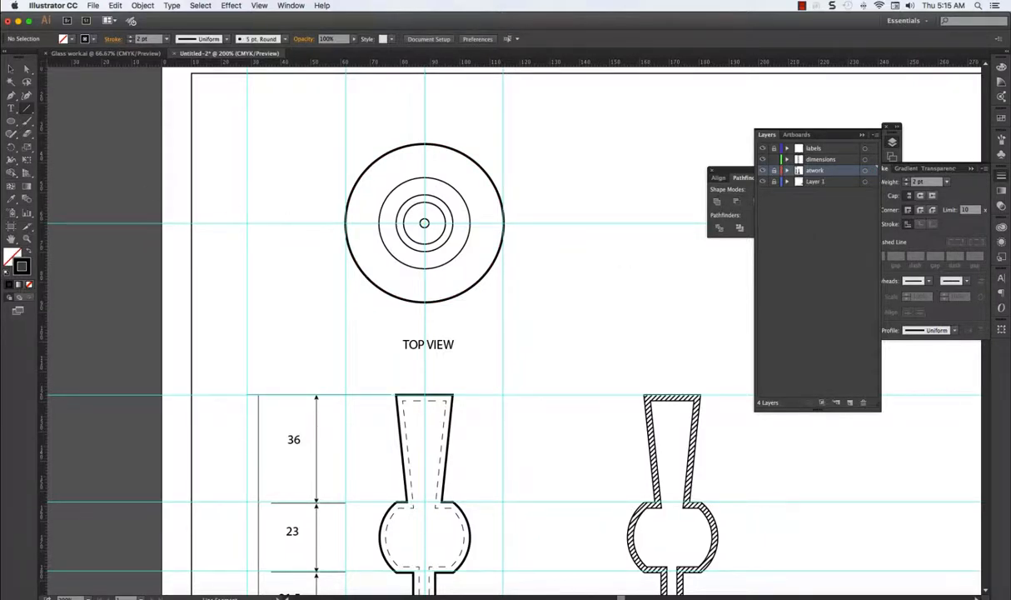
{"action": "mouse_move", "coordinate": [350, 230]}
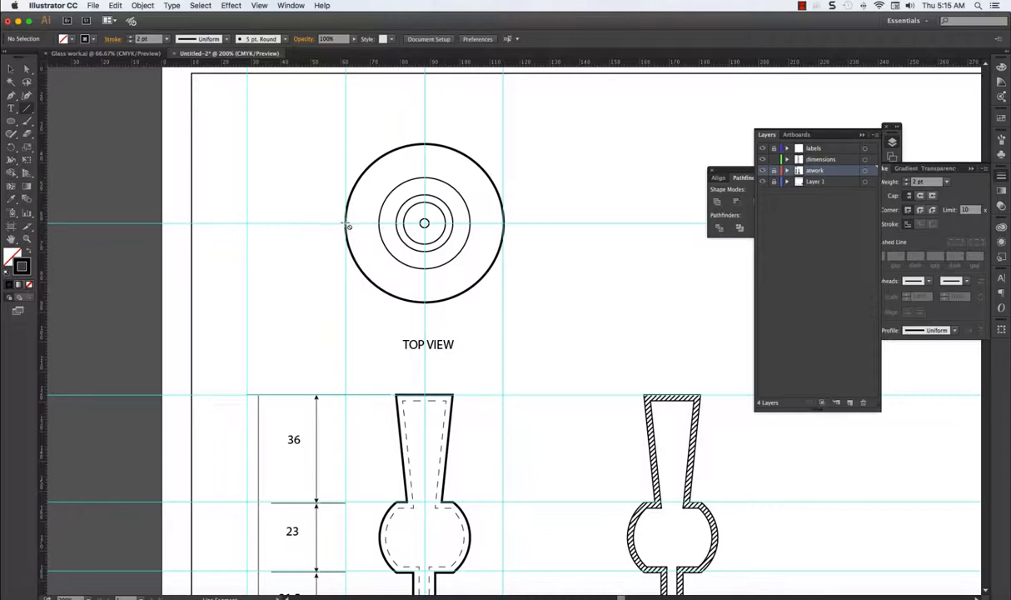
{"action": "left_click", "coordinate": [819, 160]}
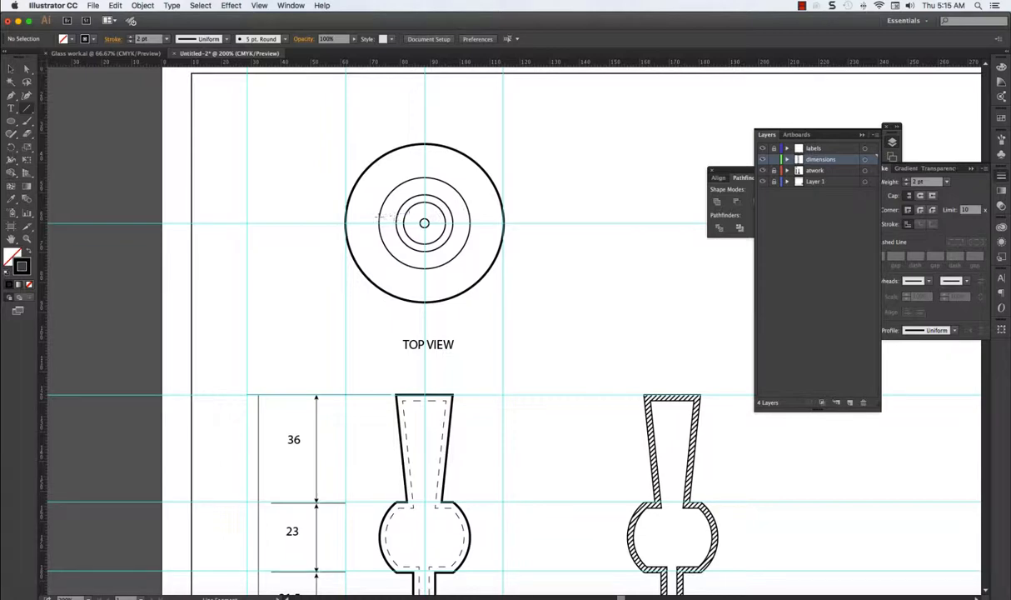
{"action": "mouse_move", "coordinate": [348, 220]}
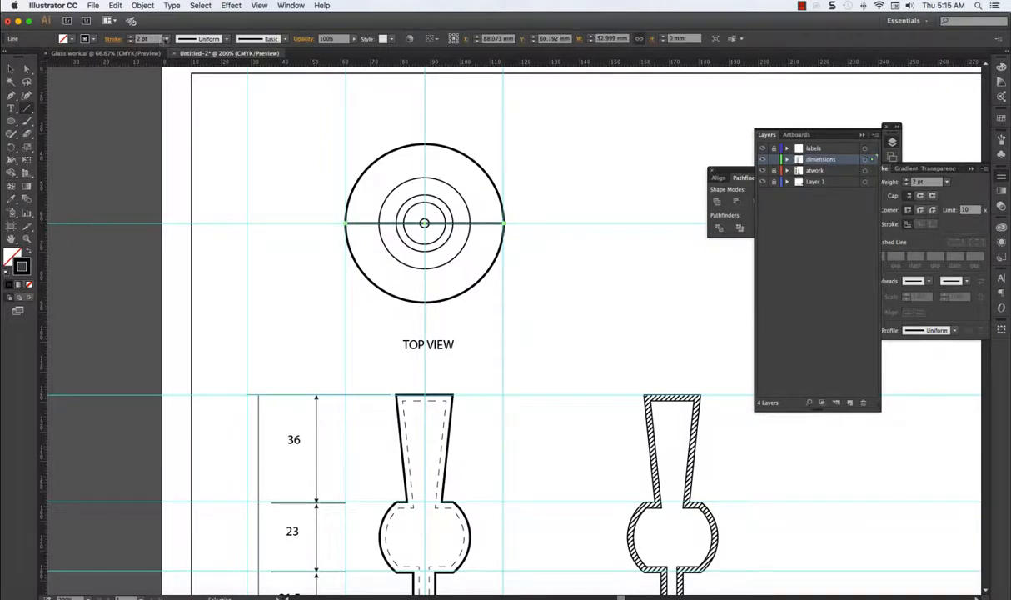
Set the horizontal centre line's stroke weight and make it dashed.
{"action": "left_click", "coordinate": [153, 40]}
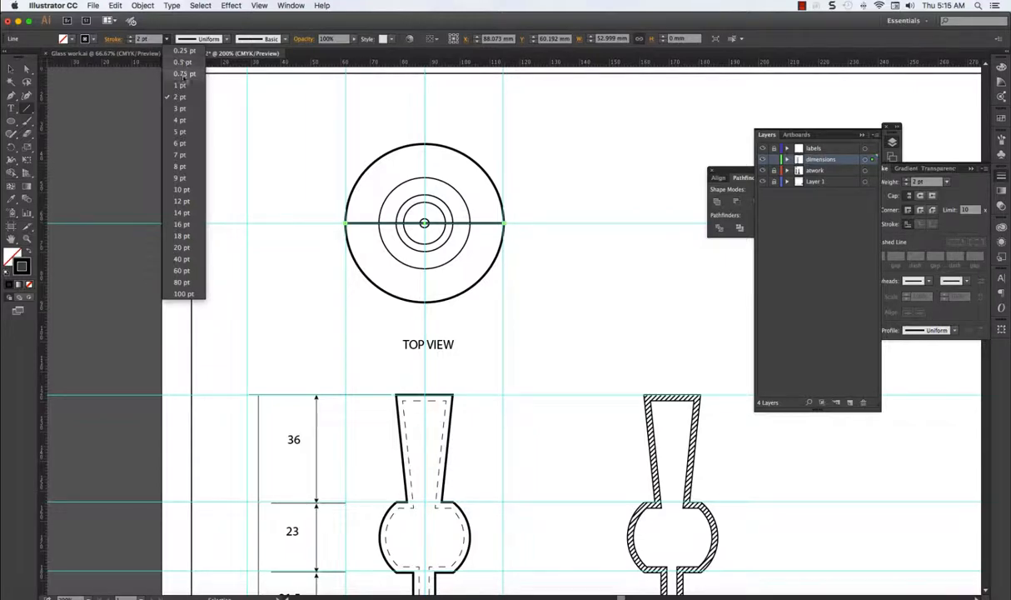
{"action": "left_click", "coordinate": [180, 85]}
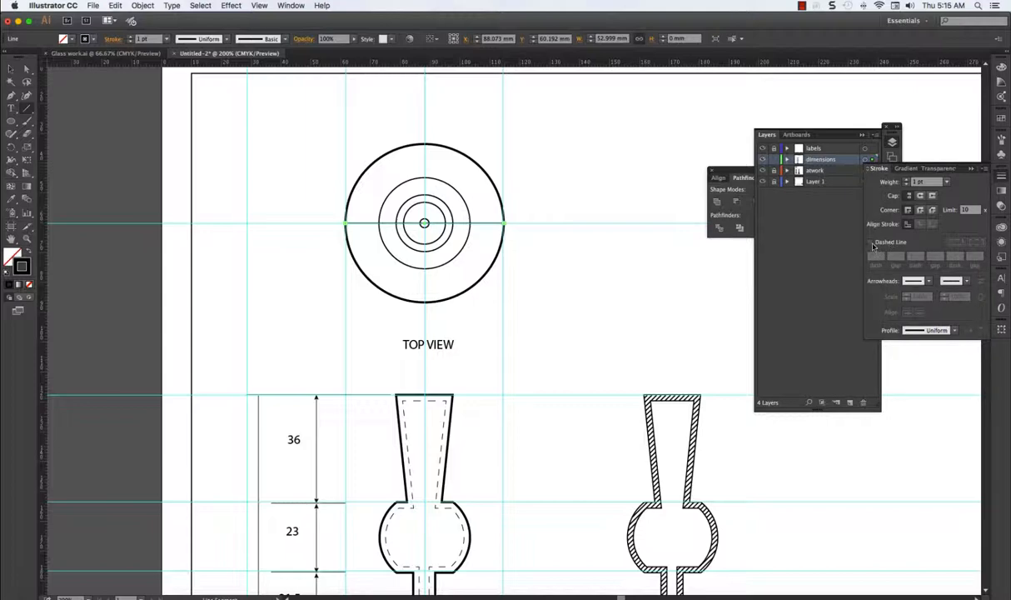
{"action": "left_click", "coordinate": [873, 241]}
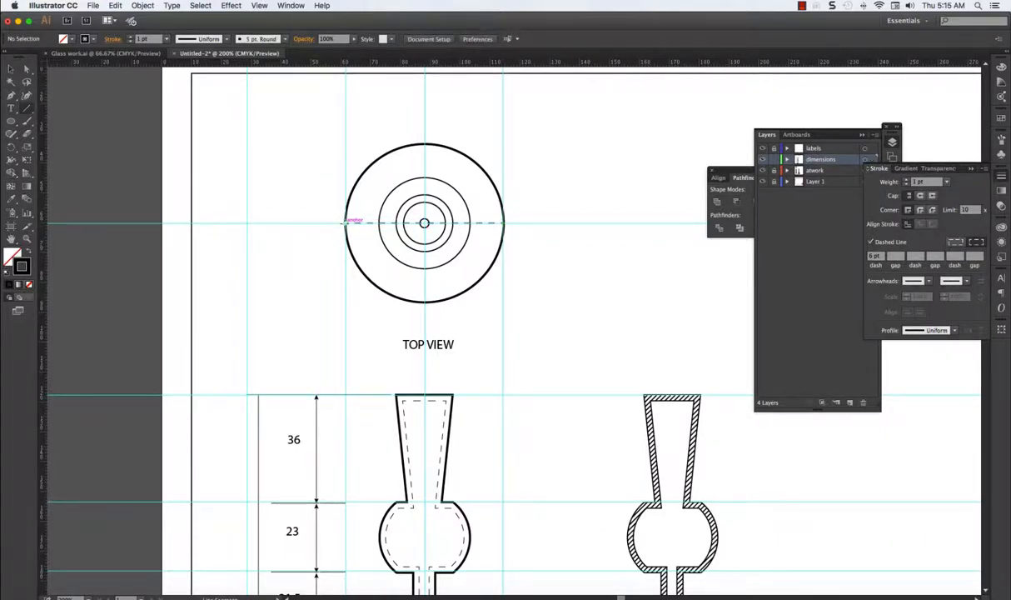
Draw a short thick section-line stub at the left end and copy it to the right end.
{"action": "left_click_drag", "start_coordinate": [320, 224], "coordinate": [320, 400]}
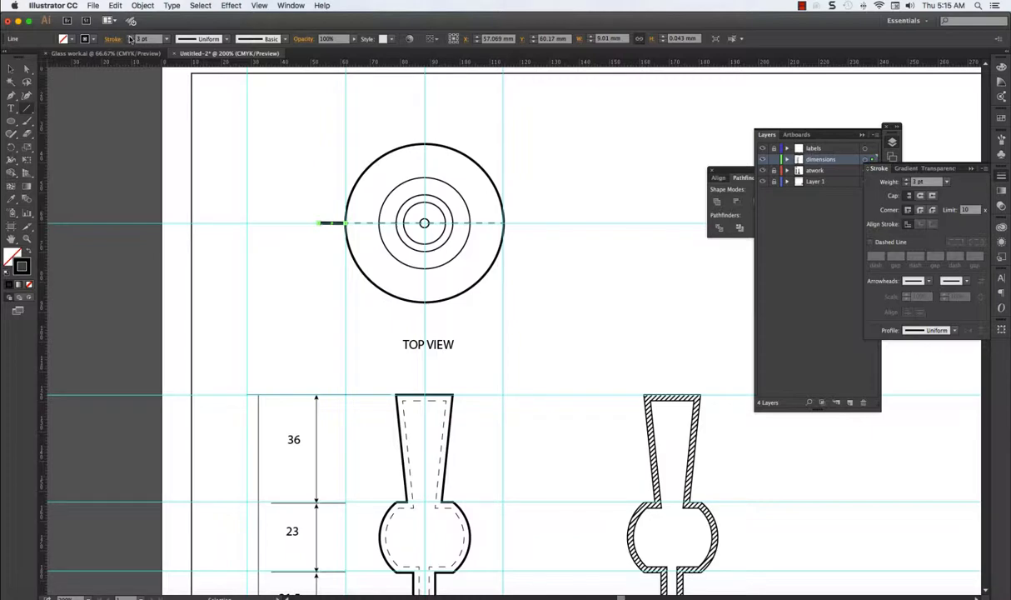
{"action": "mouse_move", "coordinate": [132, 43]}
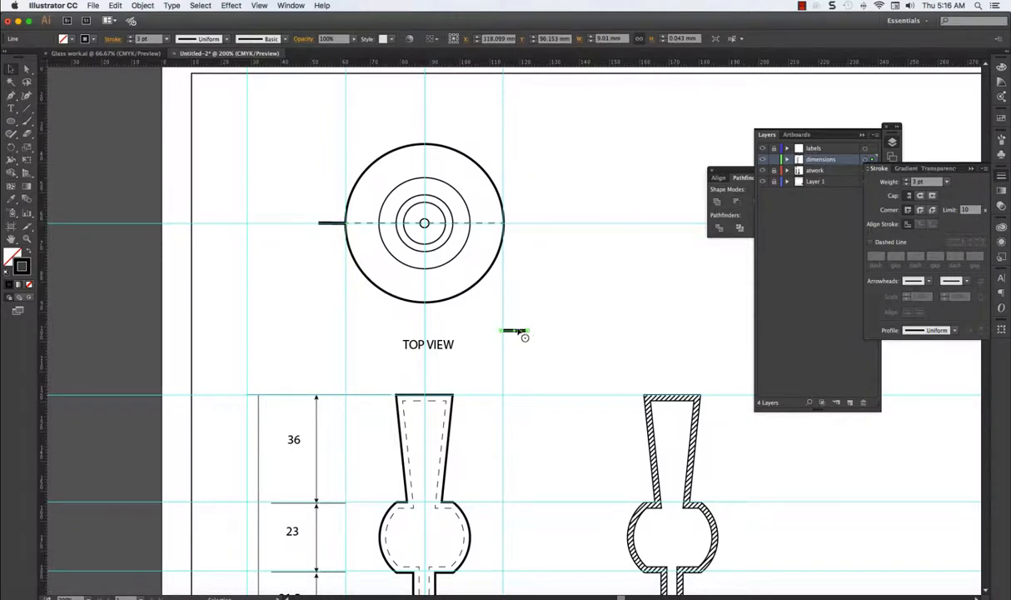
{"action": "left_click_drag", "start_coordinate": [513, 332], "coordinate": [525, 223]}
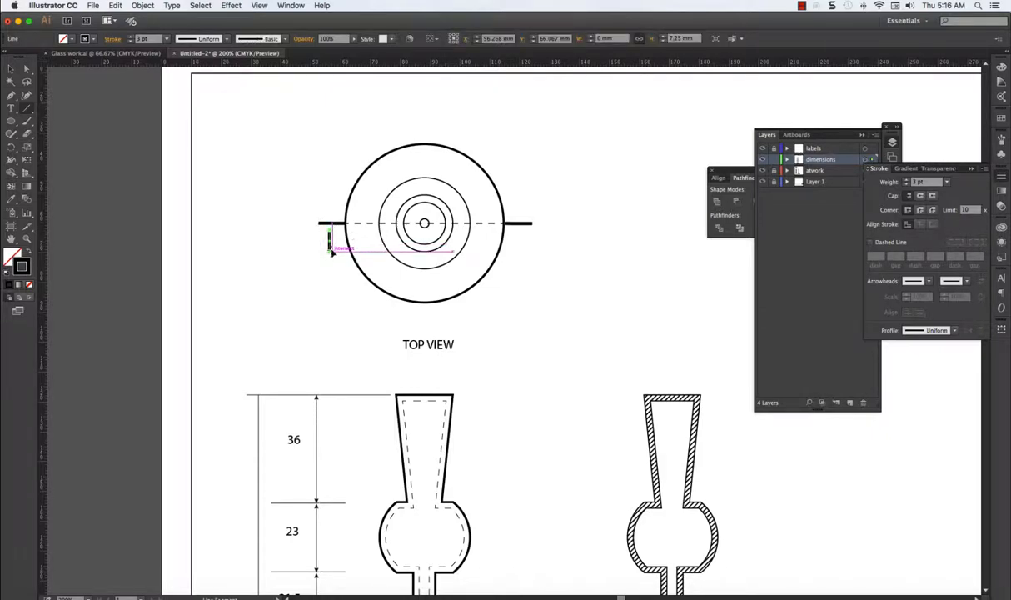
Add an upward arrowhead to the section line ends from the Arrowheads start list.
{"action": "left_click", "coordinate": [143, 38]}
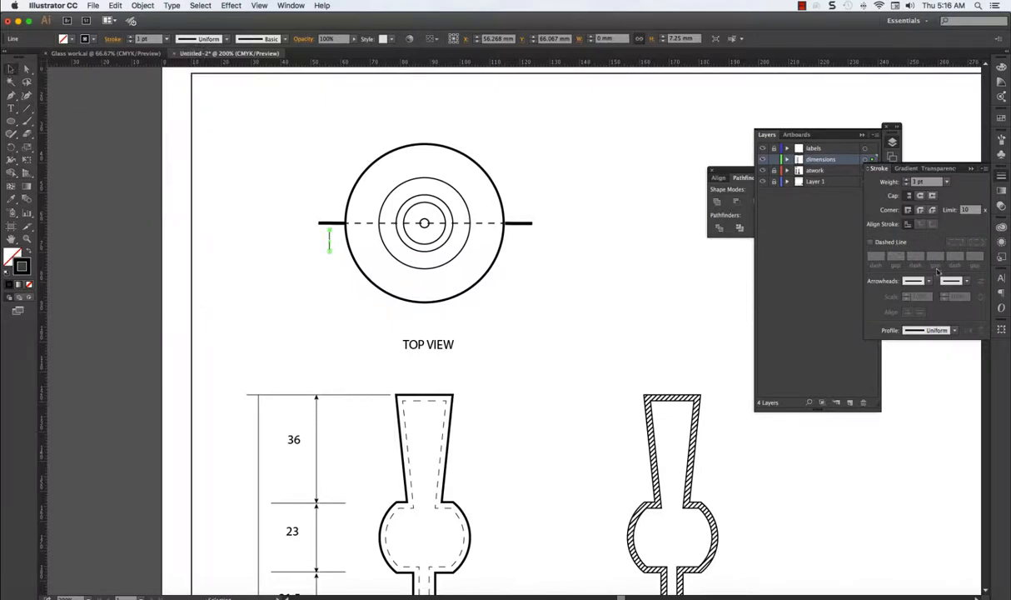
{"action": "mouse_move", "coordinate": [929, 279]}
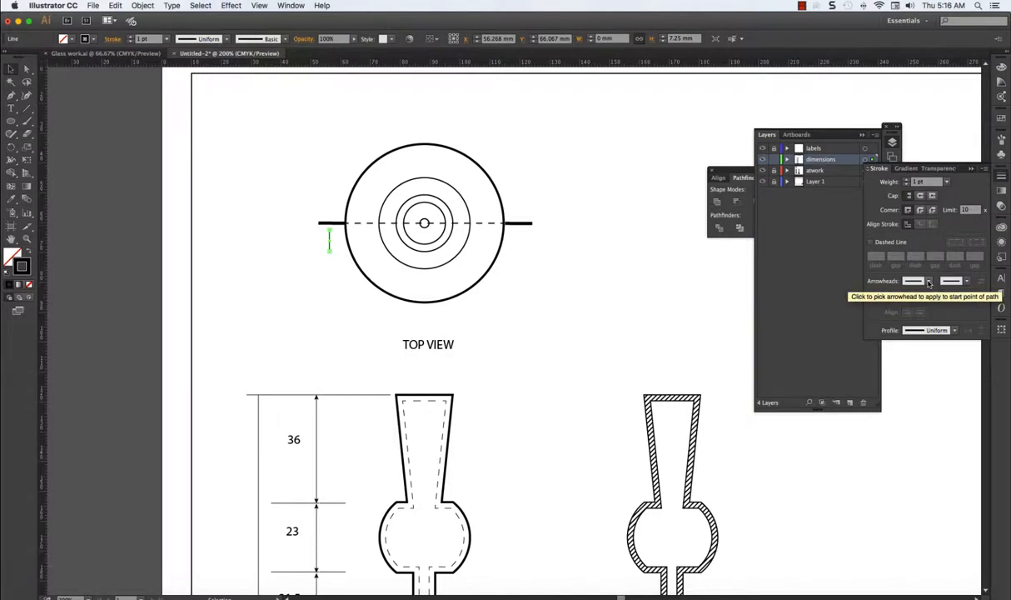
{"action": "left_click", "coordinate": [926, 279]}
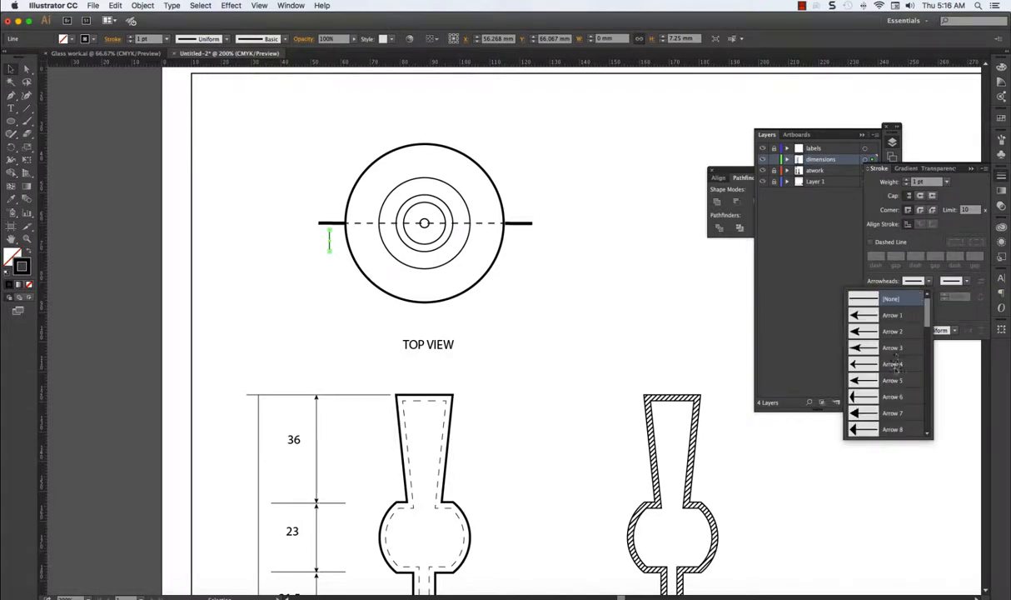
{"action": "left_click", "coordinate": [893, 315]}
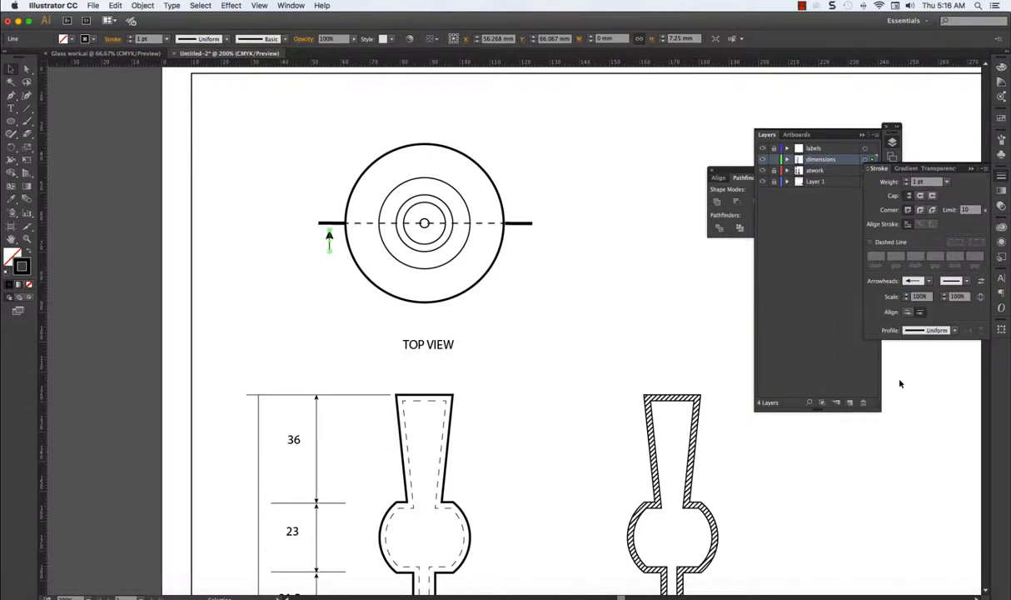
{"action": "mouse_move", "coordinate": [12, 70]}
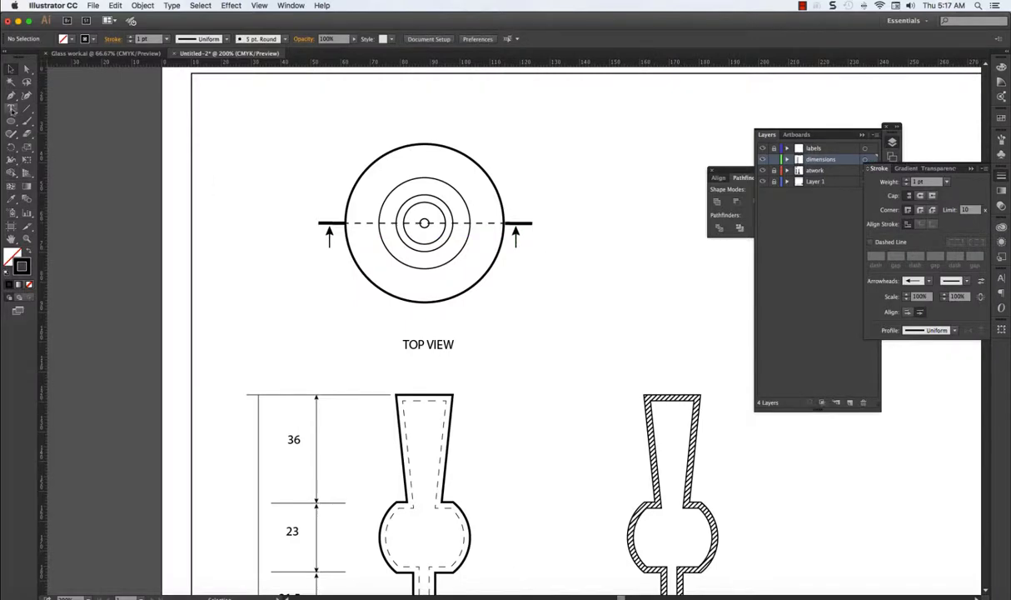
Start an A letter label under an arrow with the Type tool.
{"action": "left_click", "coordinate": [11, 108]}
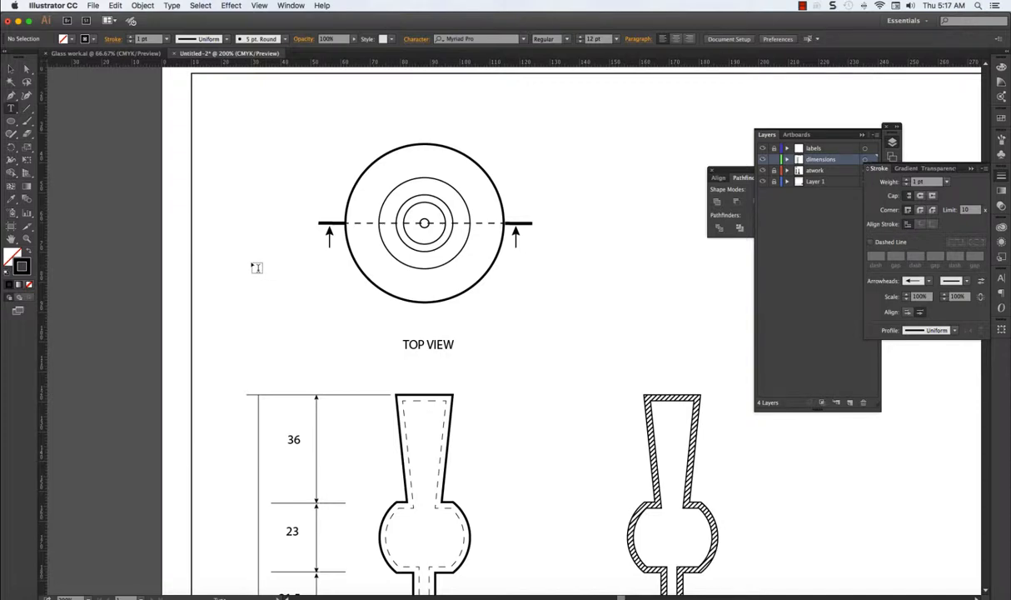
{"action": "left_click", "coordinate": [11, 108]}
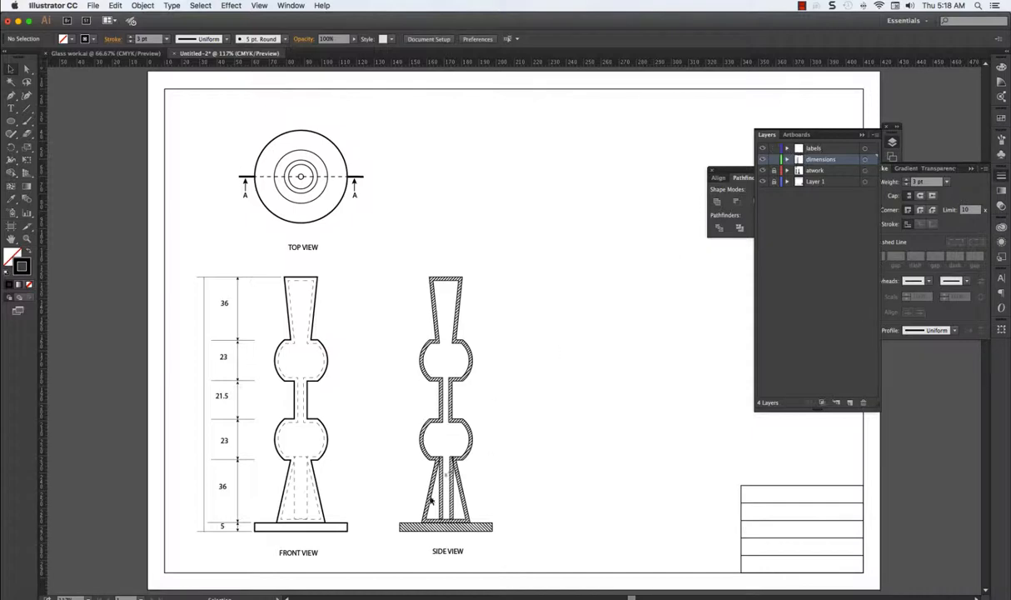
Retype the SIDE VIEW label as SECTION A-A.
{"action": "double_click", "coordinate": [456, 549]}
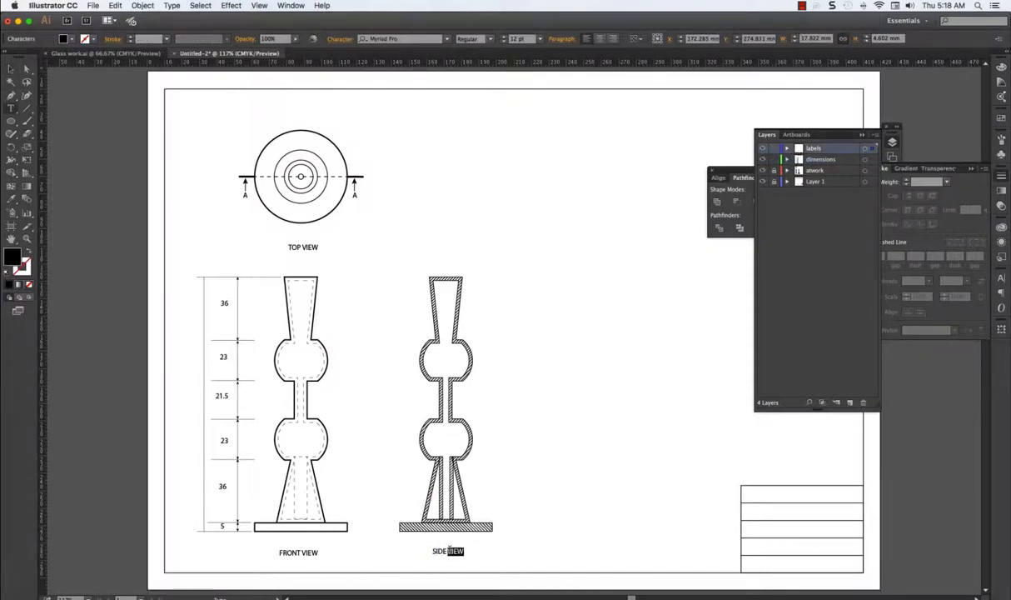
{"action": "double_click", "coordinate": [446, 550]}
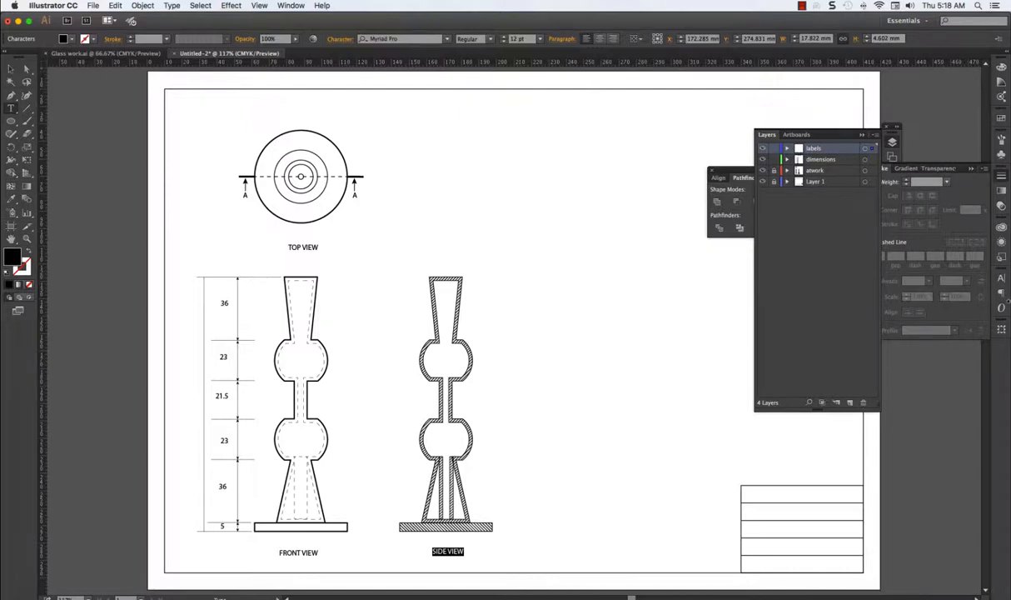
{"action": "type", "text": "SECTION A-A"}
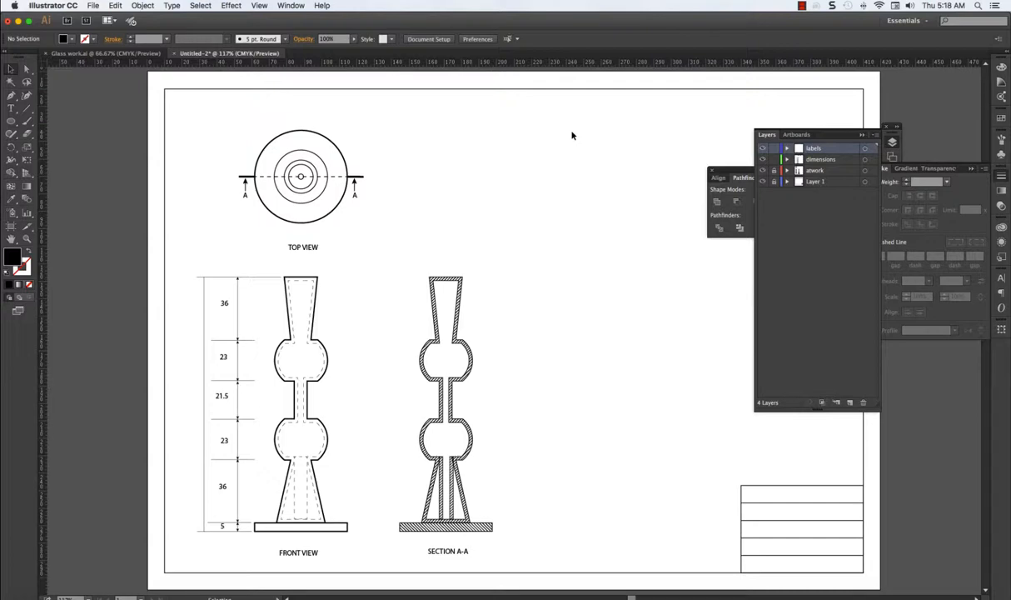
{"action": "mouse_move", "coordinate": [57, 127]}
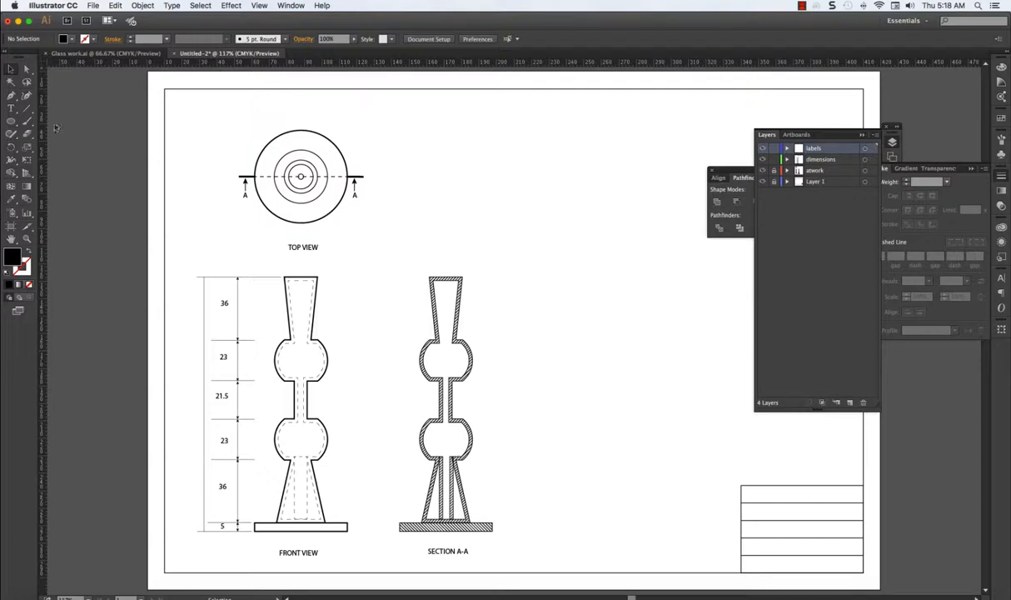
Draw a bent diameter leader line with a horizontal tail on the top view.
{"action": "left_click", "coordinate": [819, 160]}
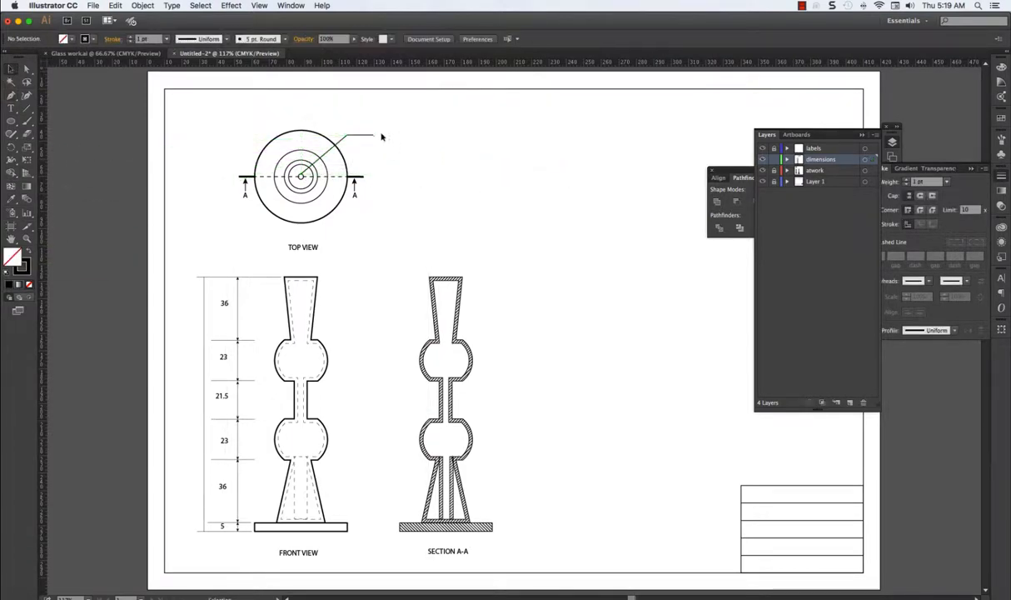
{"action": "left_click", "coordinate": [350, 136]}
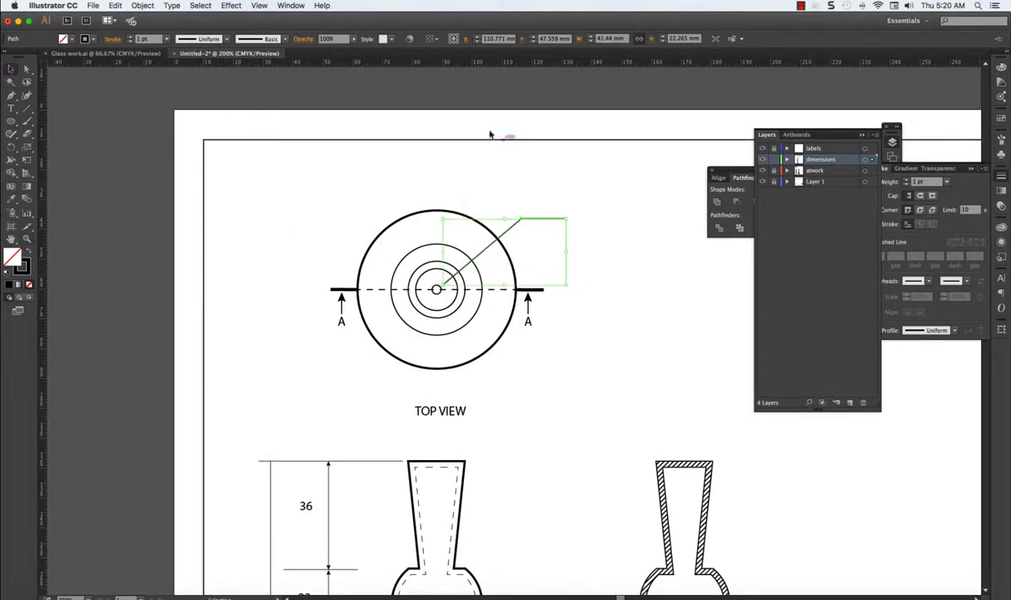
Reflect the leader line vertically as a mirrored copy toward the other side.
{"action": "left_click", "coordinate": [157, 38]}
{"action": "type", "text": "0.5"}
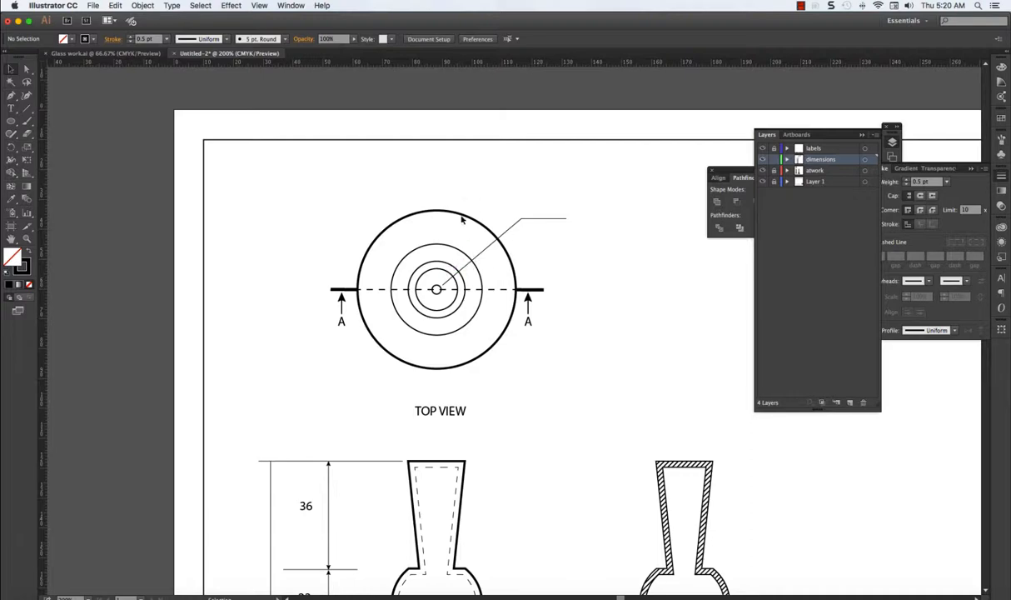
{"action": "left_click", "coordinate": [541, 218]}
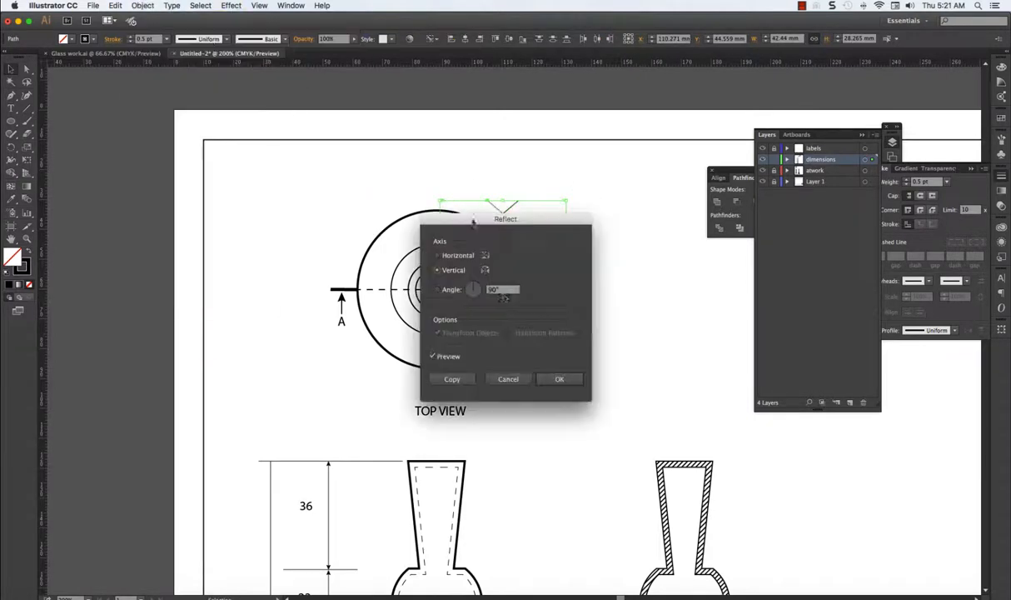
{"action": "left_click", "coordinate": [560, 378]}
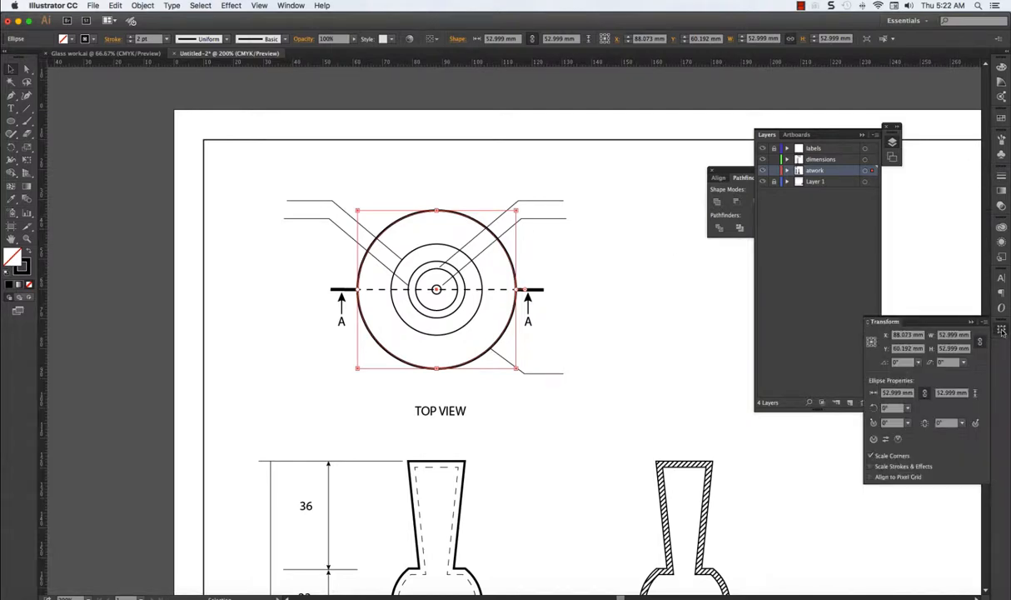
{"action": "mouse_move", "coordinate": [963, 353]}
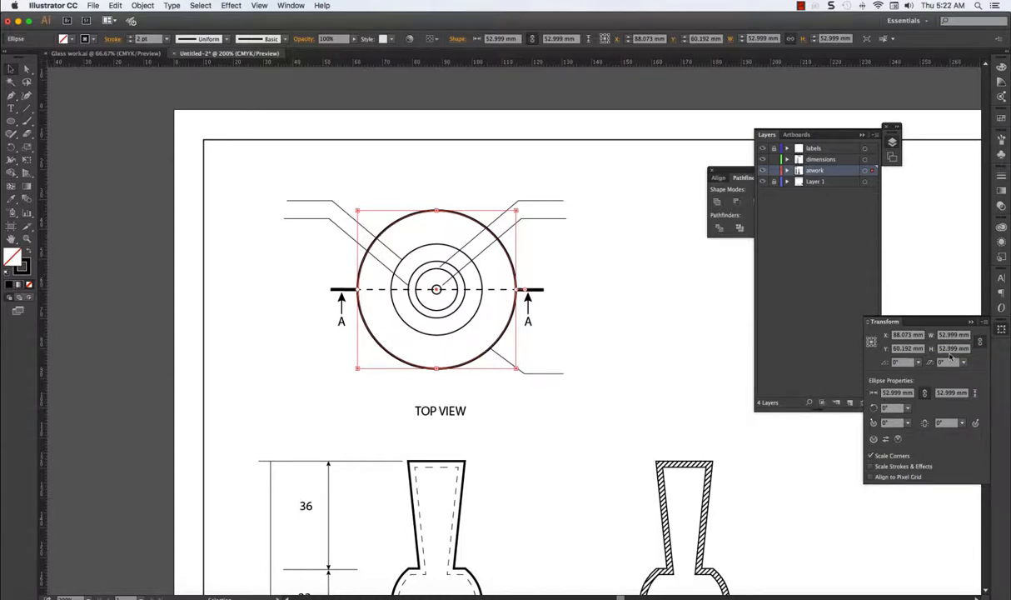
{"action": "mouse_move", "coordinate": [648, 320]}
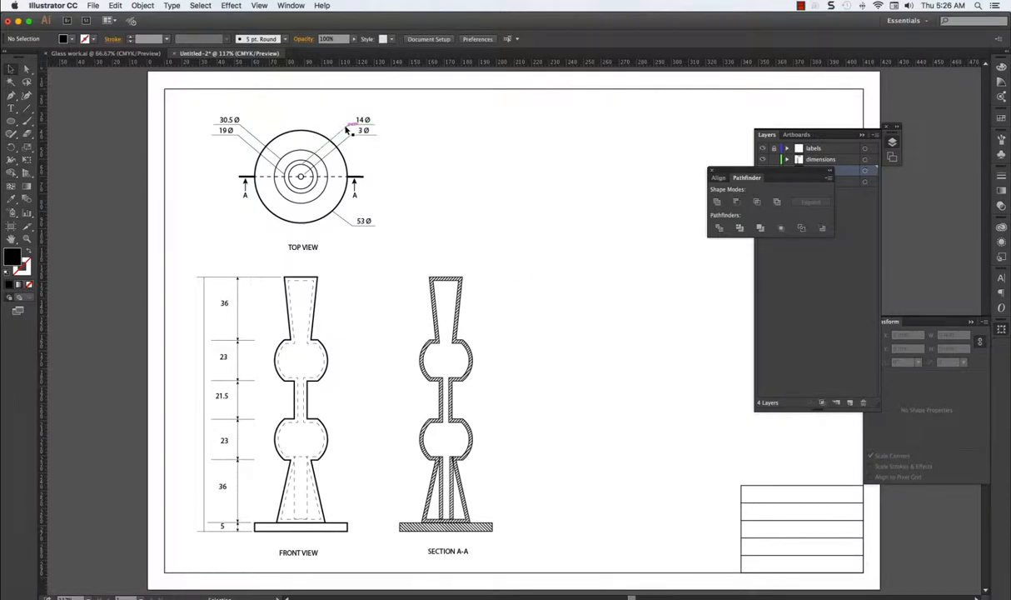
Give all the diameter leader lines an arrowhead pointing at the circles.
{"action": "left_click", "coordinate": [336, 147]}
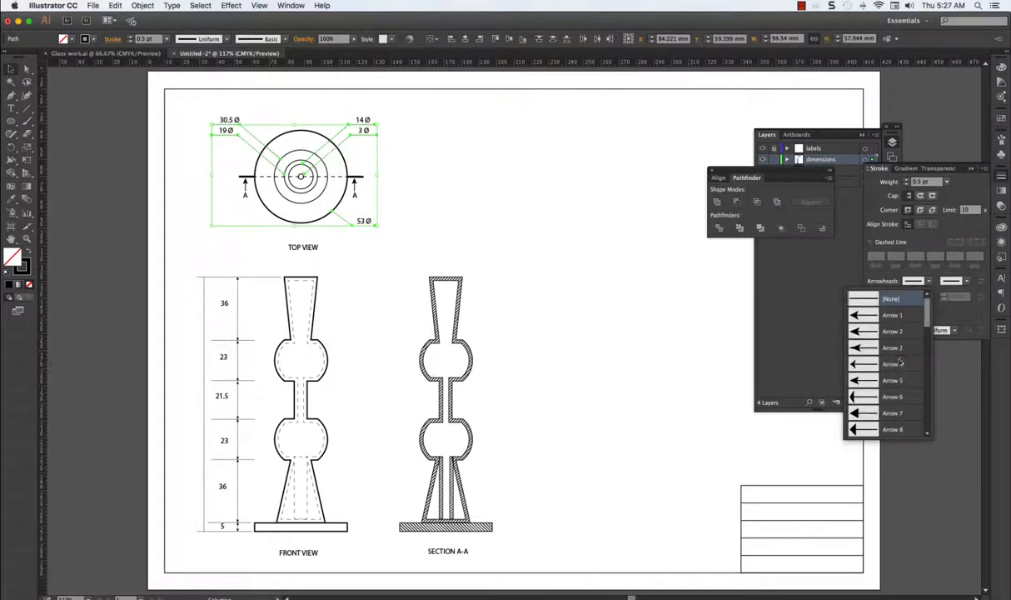
{"action": "left_click", "coordinate": [893, 313]}
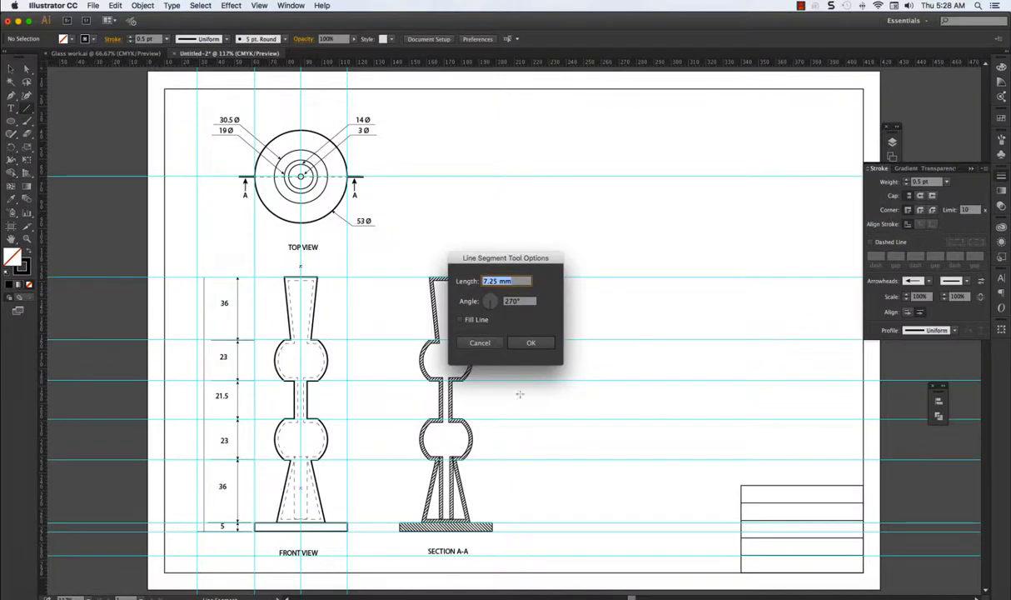
Create the vertical centre line at a set length and 90° angle through the front view.
{"action": "left_click", "coordinate": [530, 343]}
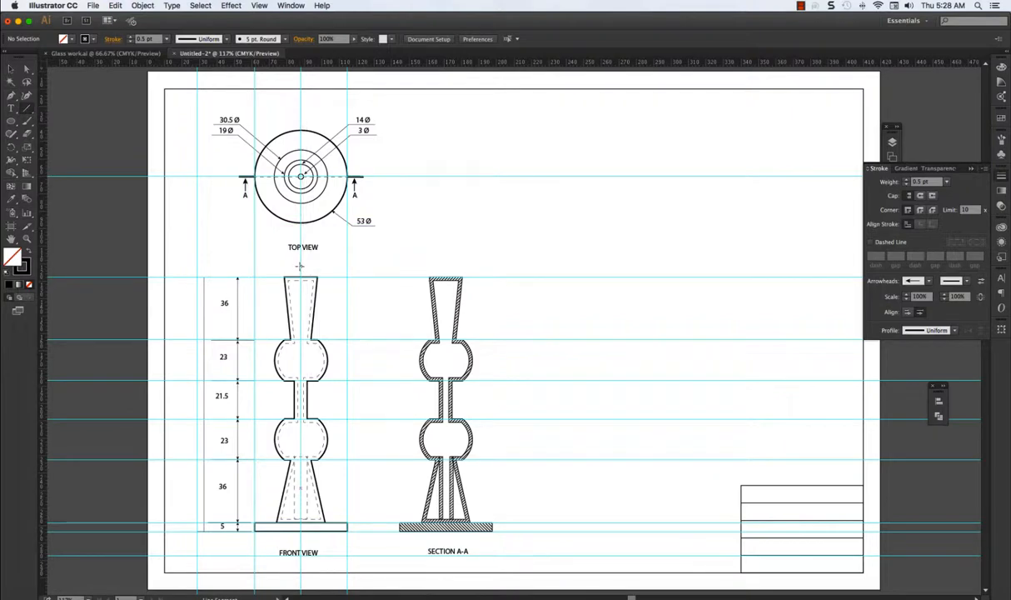
{"action": "mouse_move", "coordinate": [298, 265]}
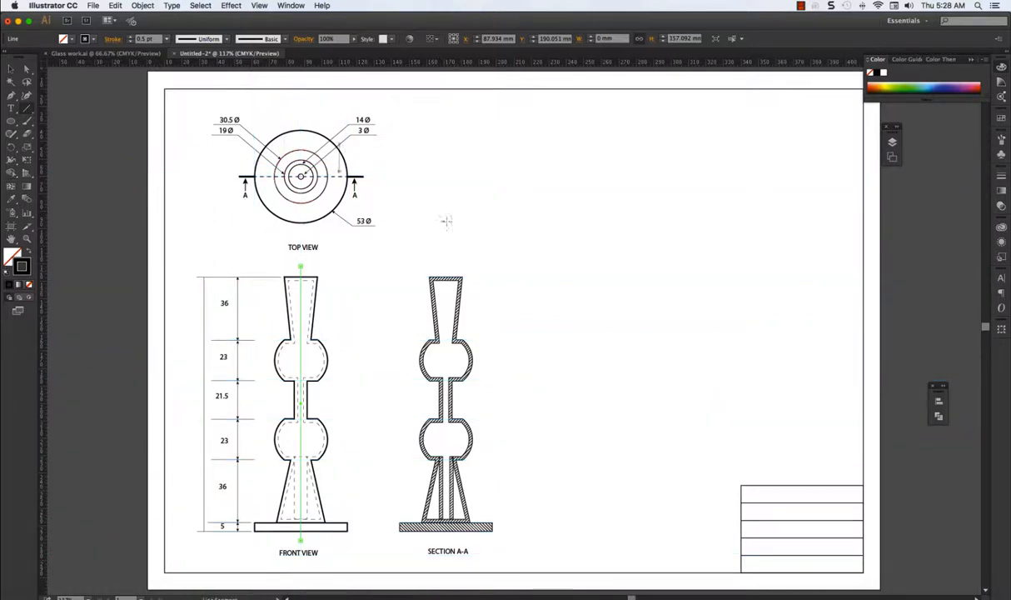
{"action": "mouse_move", "coordinate": [583, 240]}
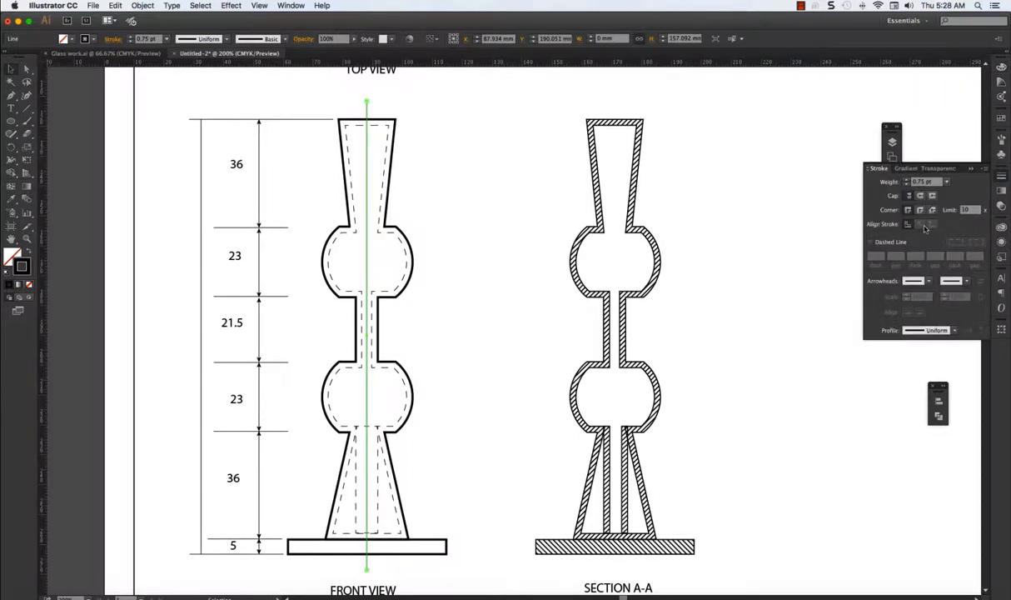
Make the centre line a dashed chain line with dash-gap pattern 12, 6, 4, 6.
{"action": "left_click", "coordinate": [872, 242]}
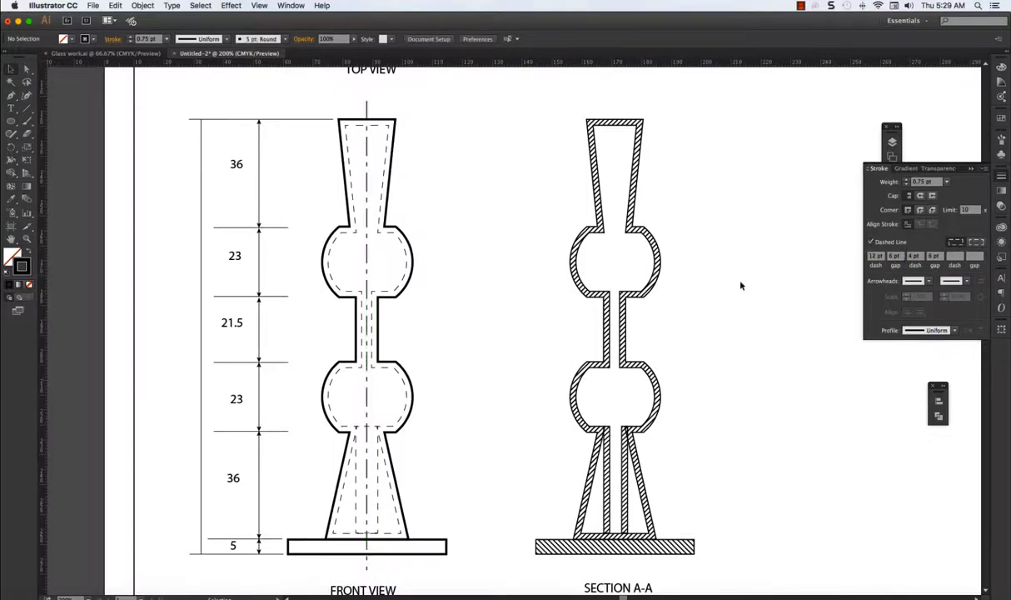
{"action": "type", "text": "12-6-4-6"}
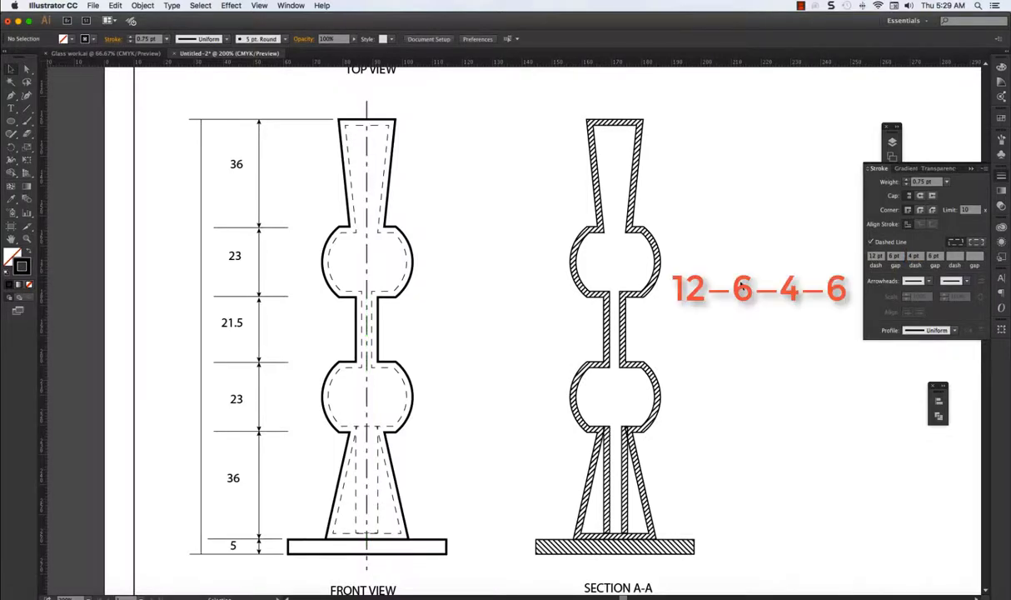